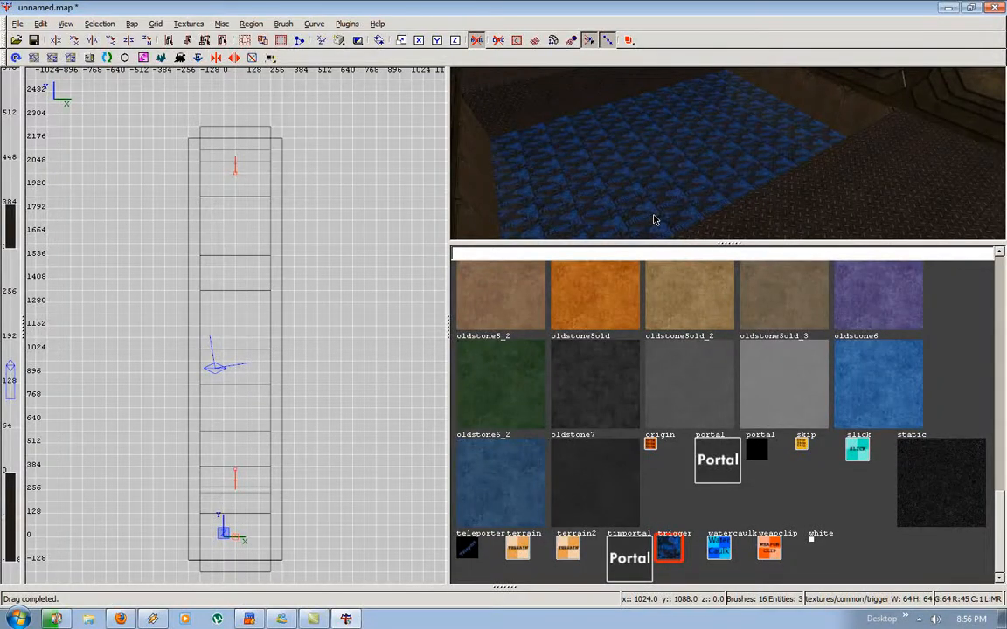
mouse_move(659, 176)
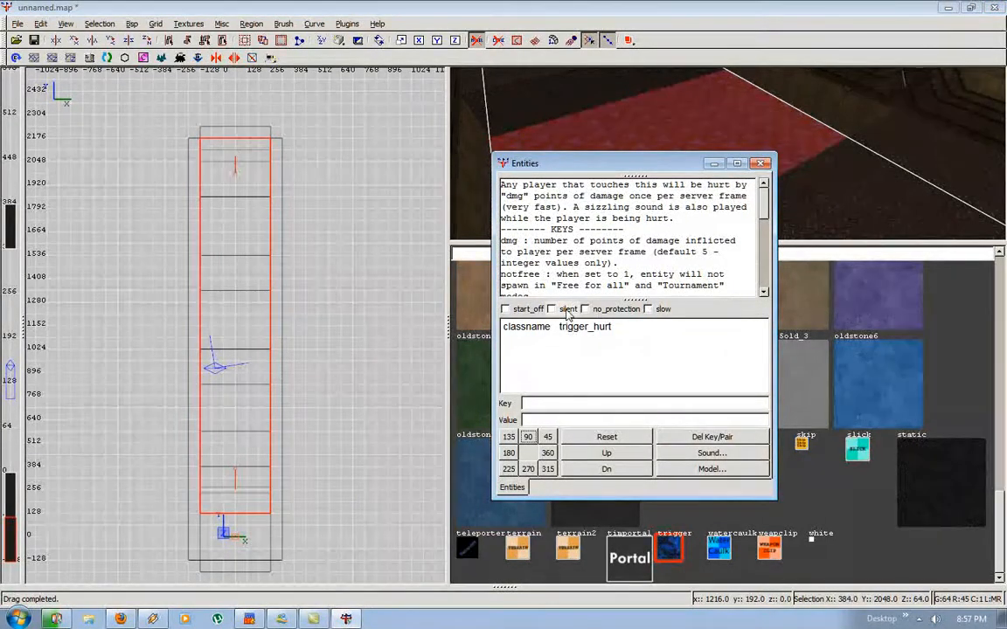
- Check silent and no_protection on the trigger_hurt and add key dmg with value 999
left_click(551, 308)
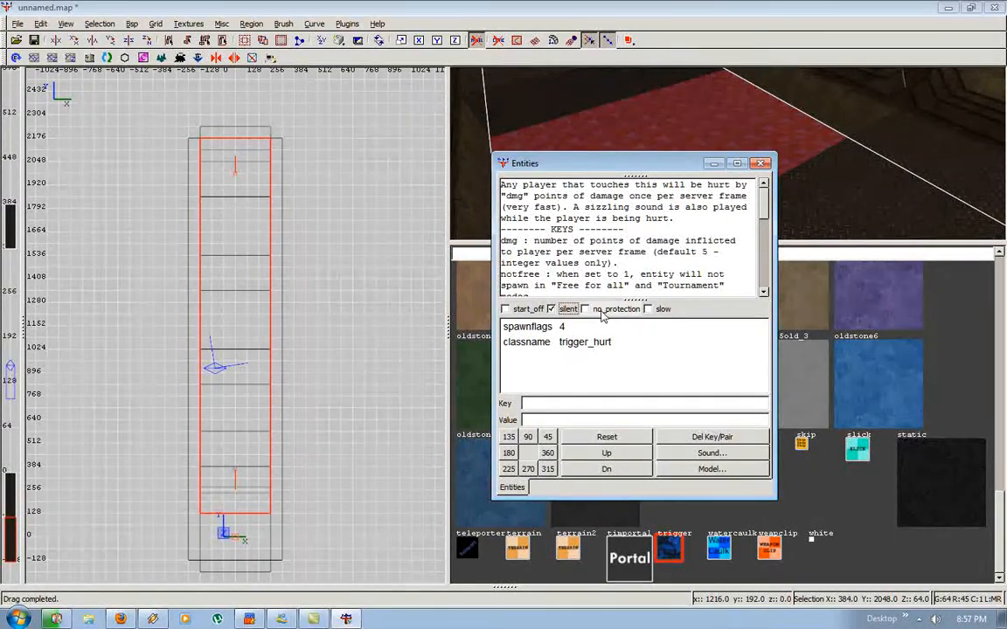
left_click(584, 309)
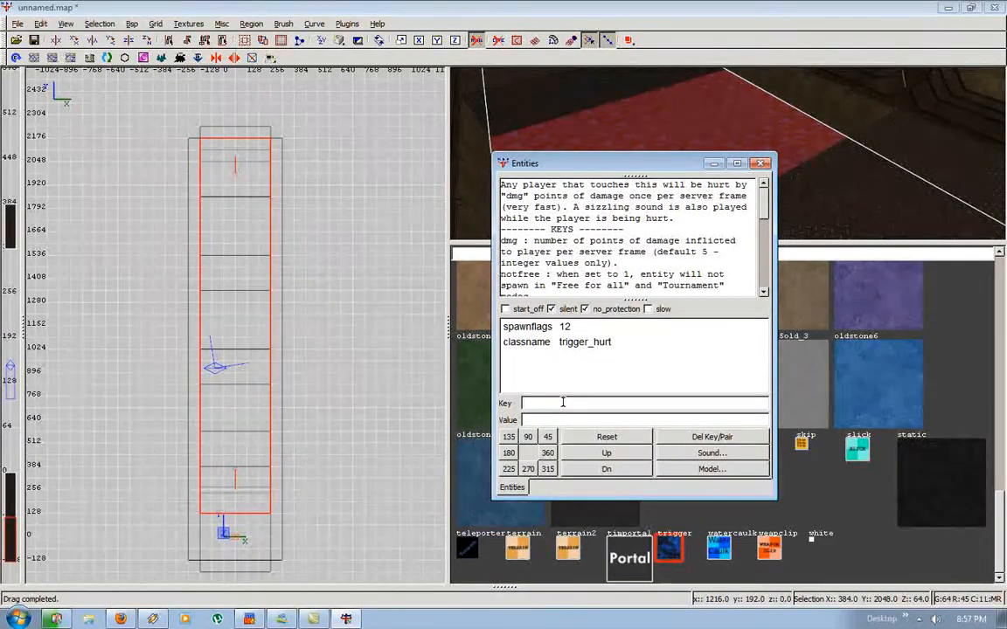
type("dmg")
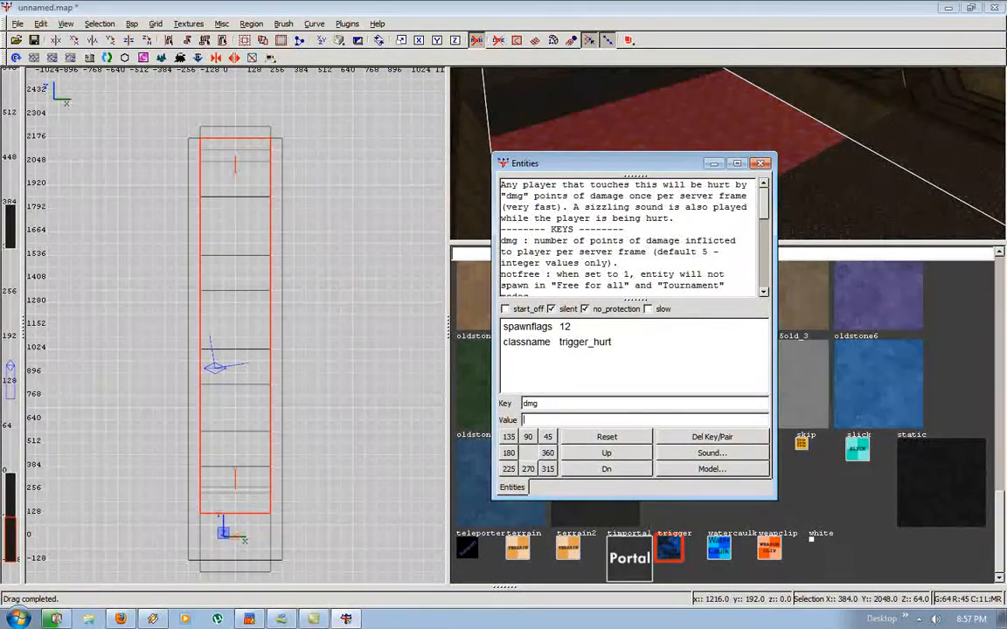
type("99995")
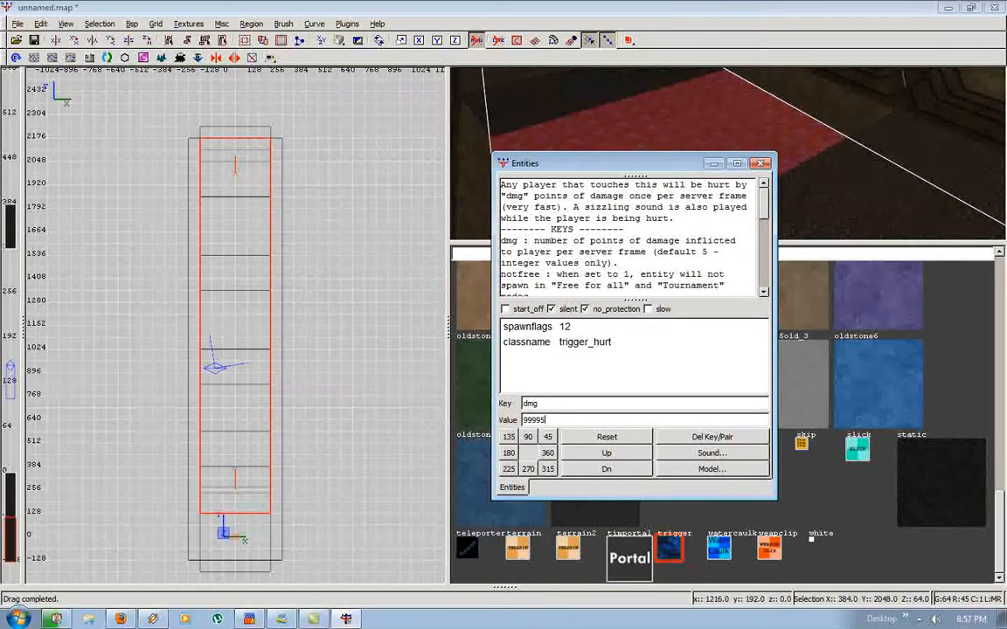
key("Return")
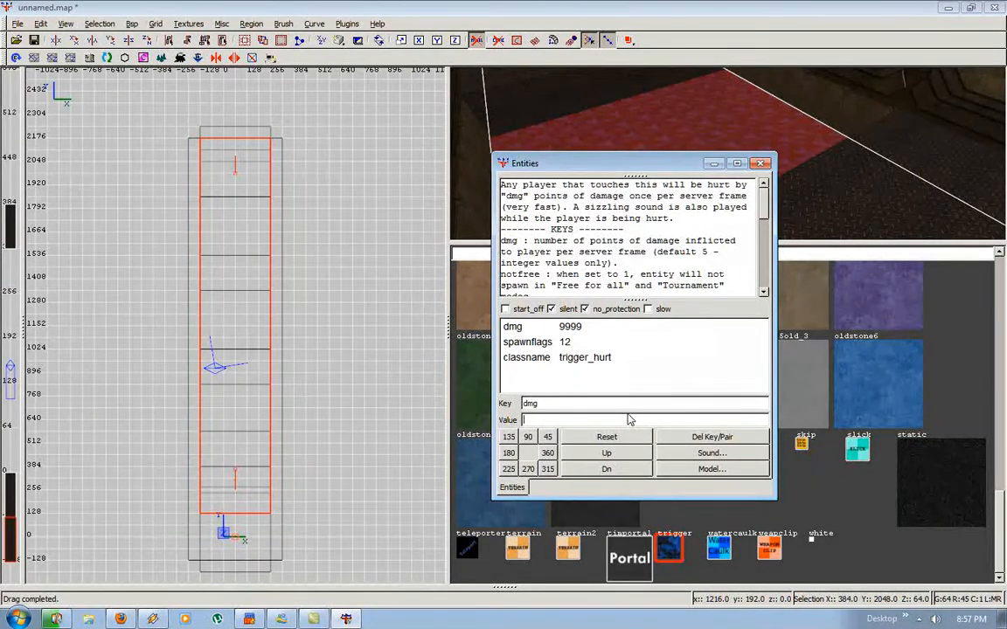
type("999")
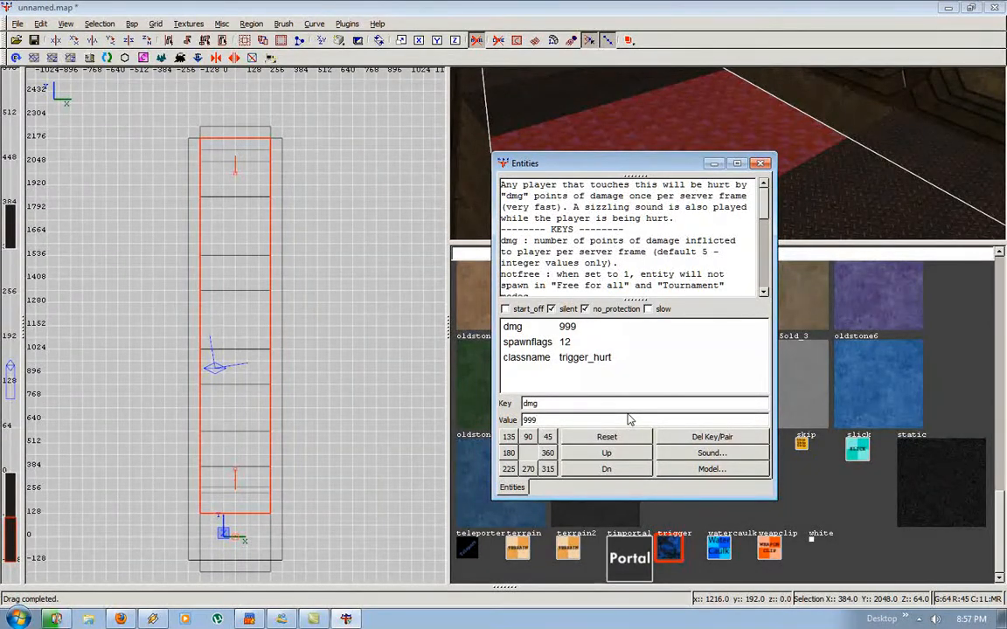
left_click(624, 419)
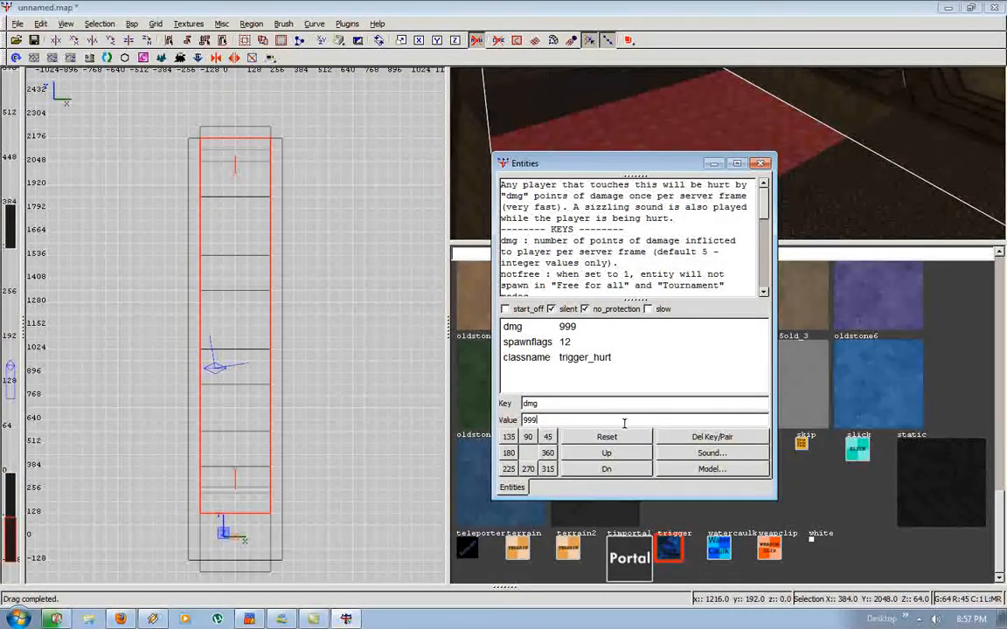
left_click(760, 163)
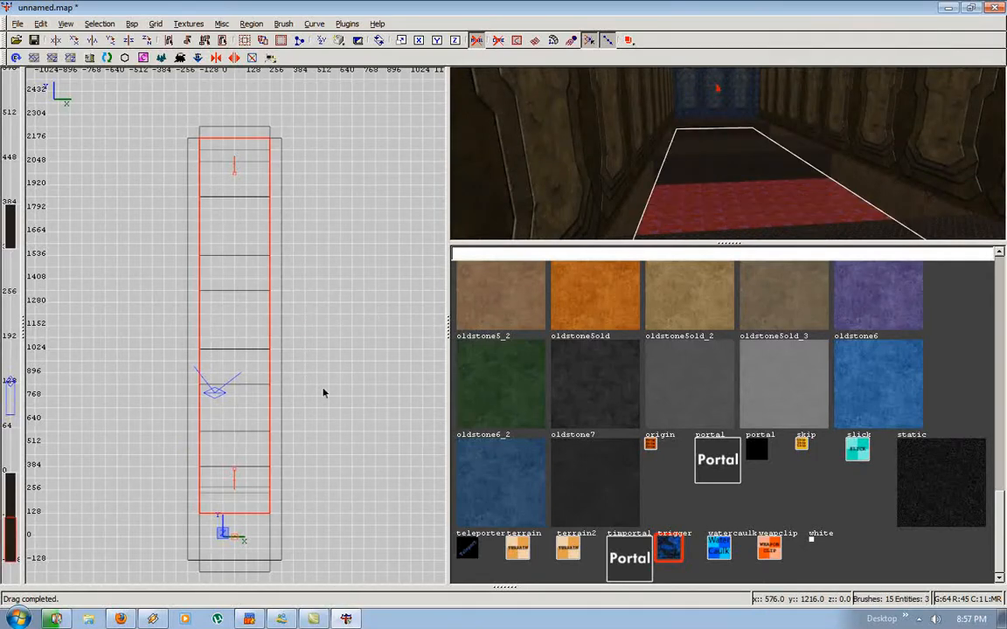
right_click(324, 393)
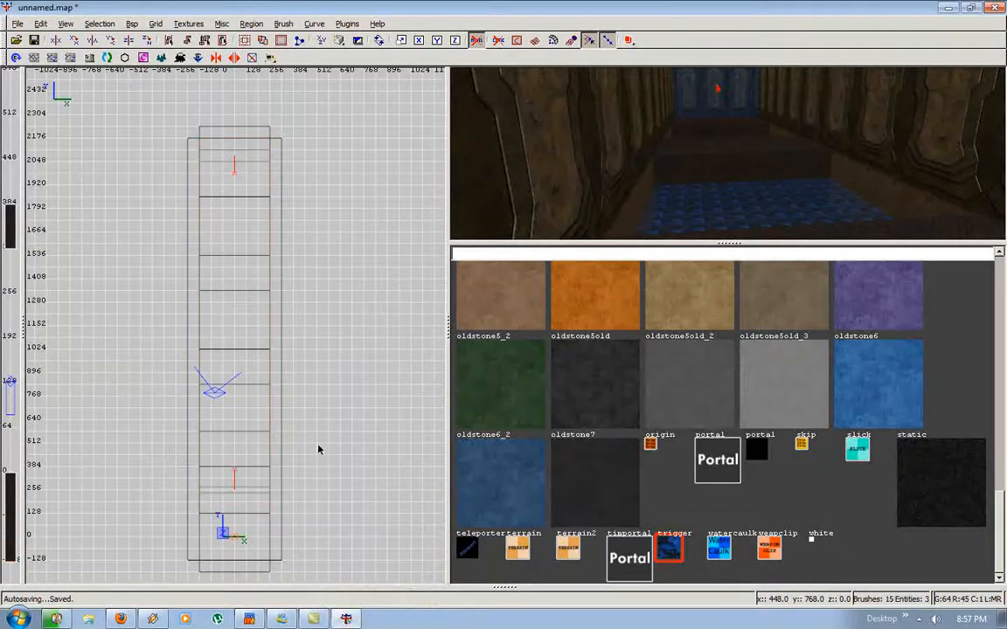
right_click(319, 449)
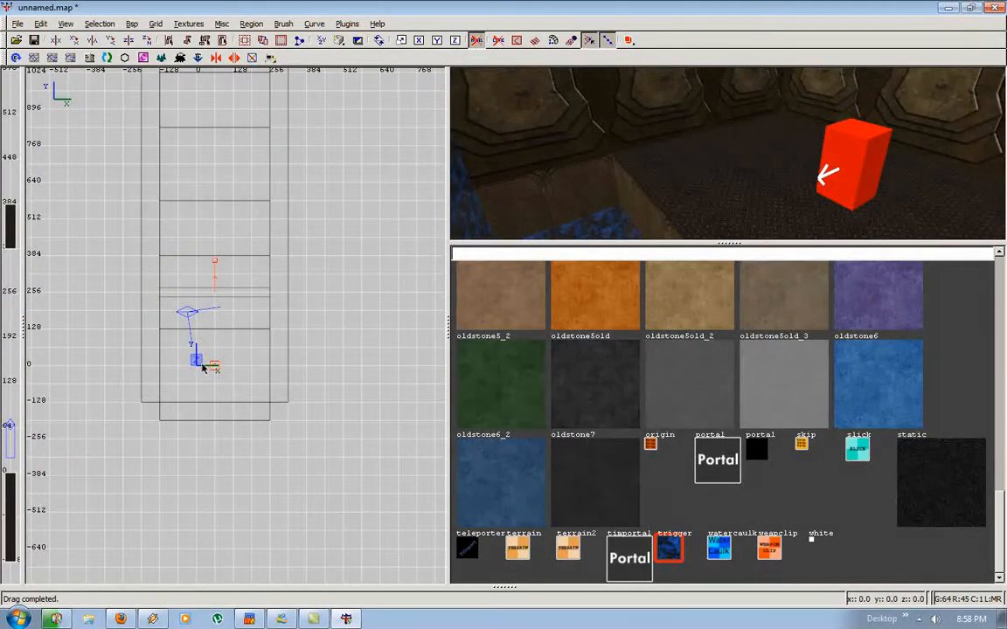
- Add a misc_teleporter_dest at the corridor start and raise it just above the floor
right_click(201, 367)
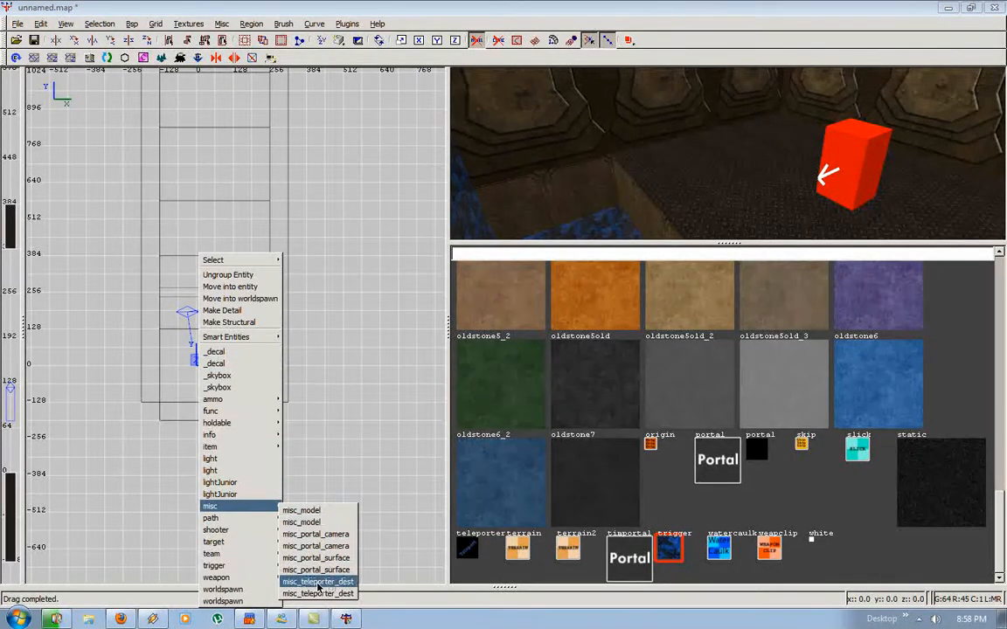
left_click(320, 582)
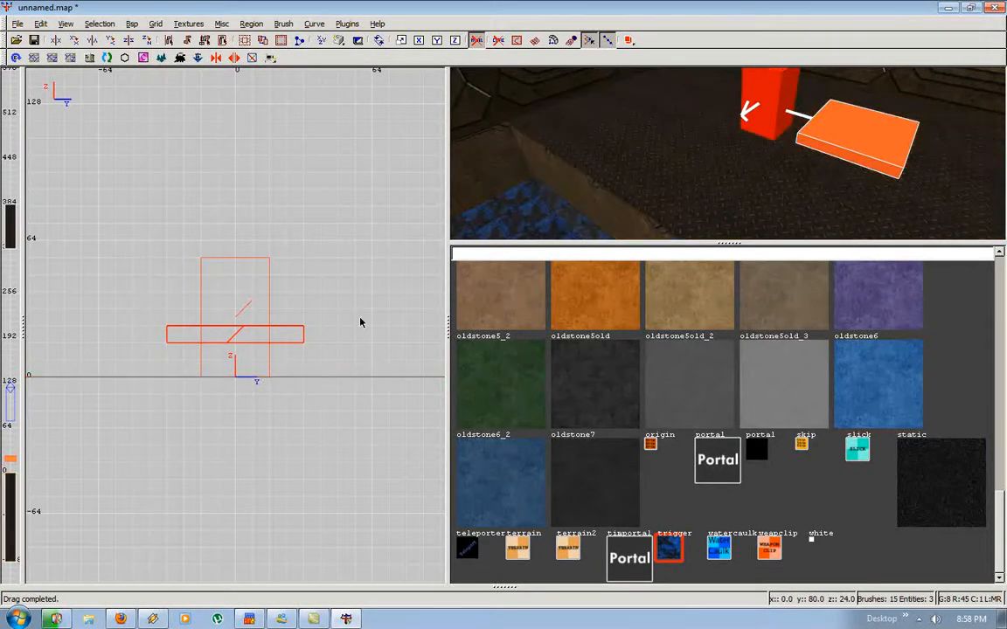
left_click_drag(234, 332, 235, 369)
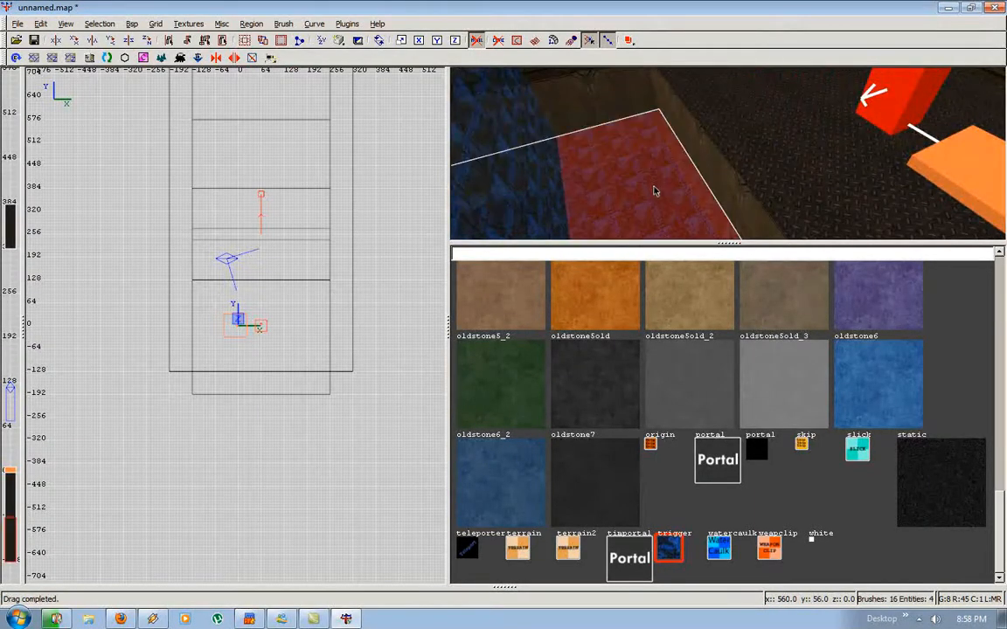
right_click(262, 258)
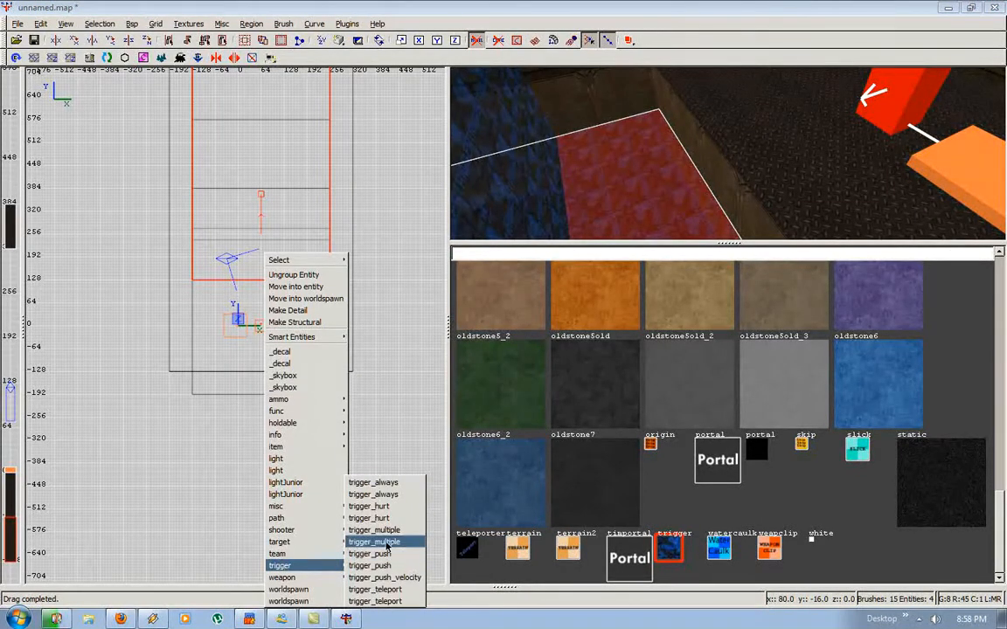
mouse_move(375, 589)
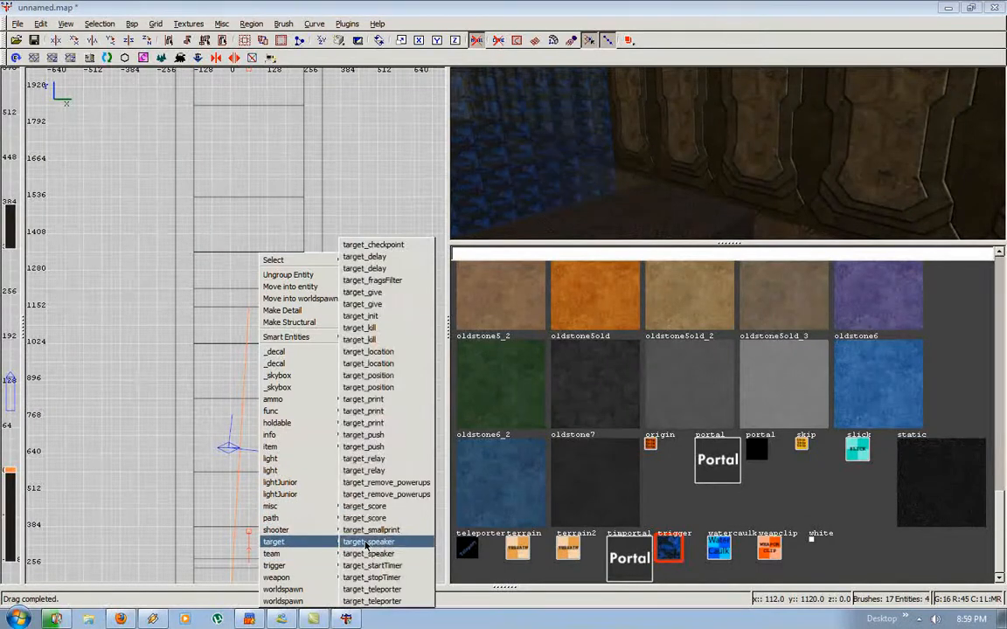
- Create a target_checkpoint partway along the corridor with targetname t4
left_click(368, 540)
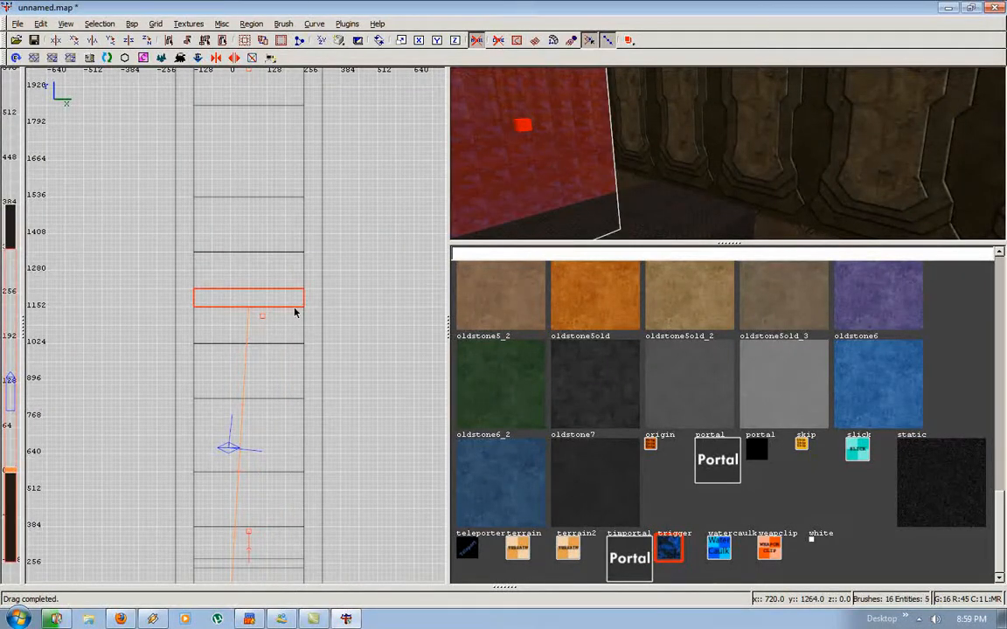
right_click(262, 315)
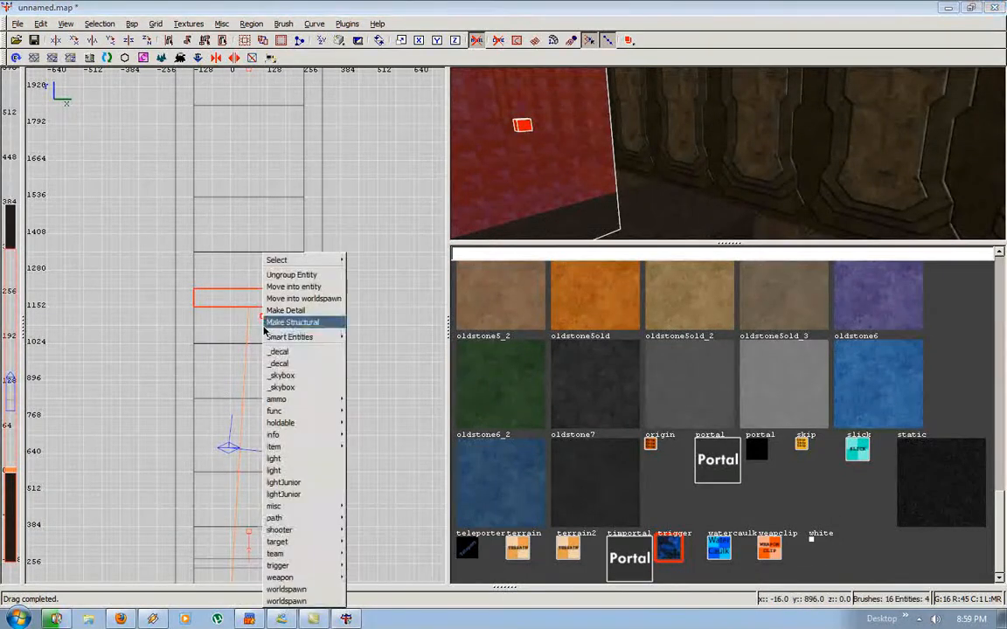
left_click(292, 321)
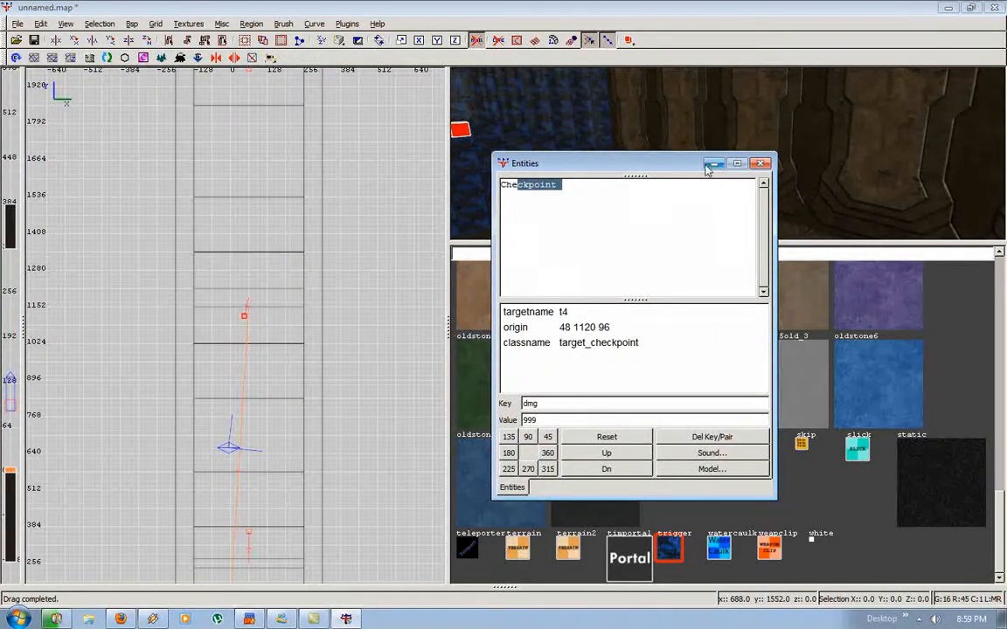
left_click(760, 163)
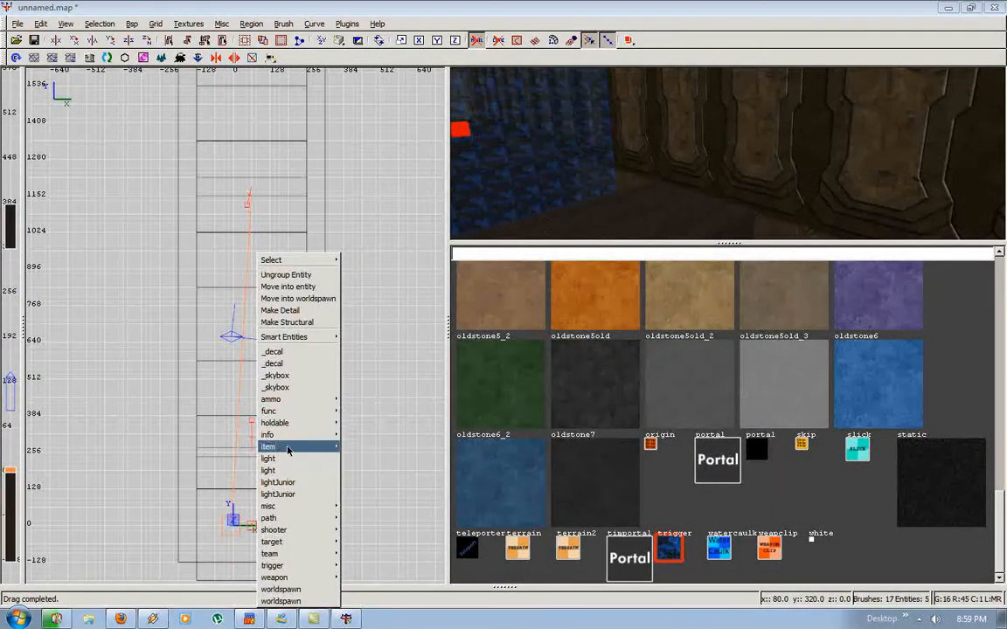
mouse_move(294, 458)
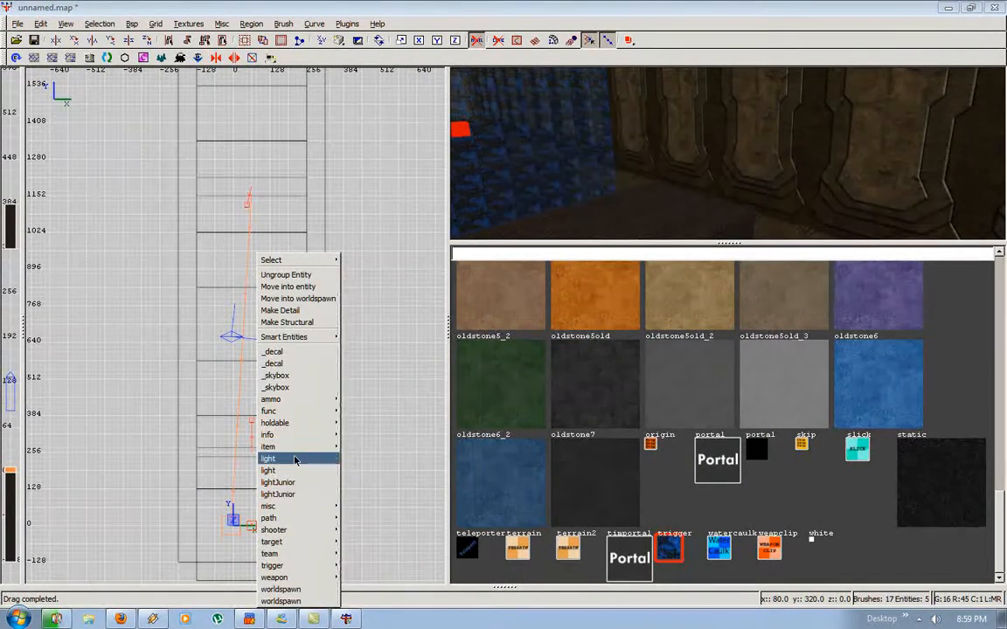
- Add a point light entity with intensity 100 near the corridor start
left_click(270, 458)
type("100")
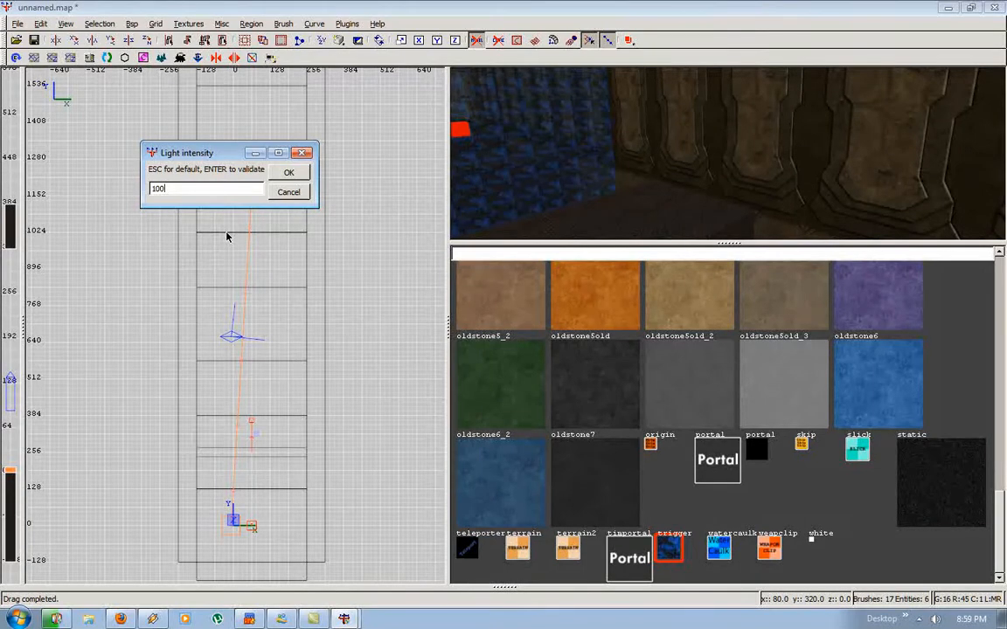
left_click(289, 171)
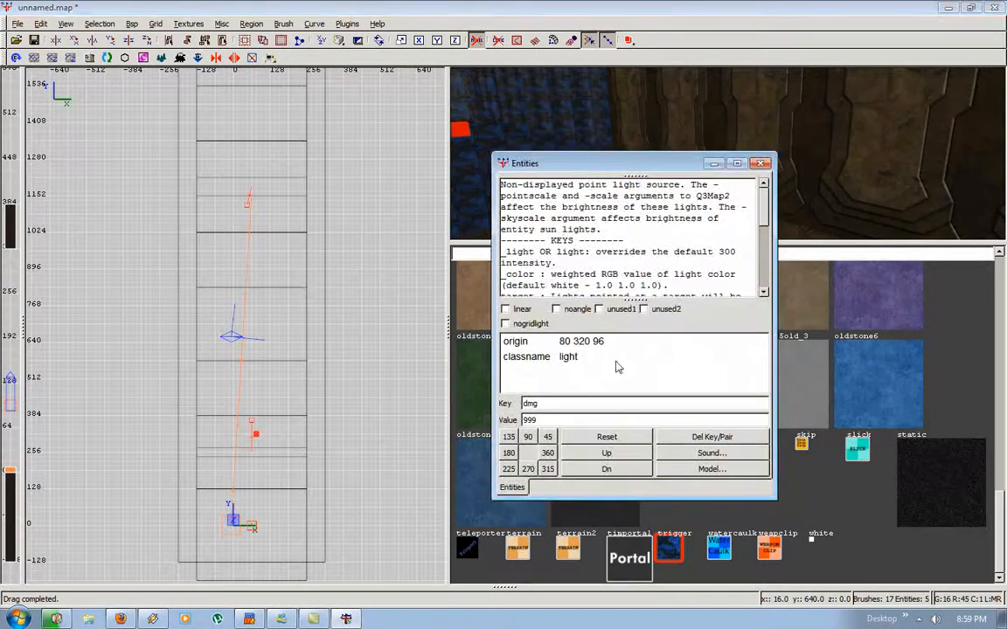
left_click(759, 162)
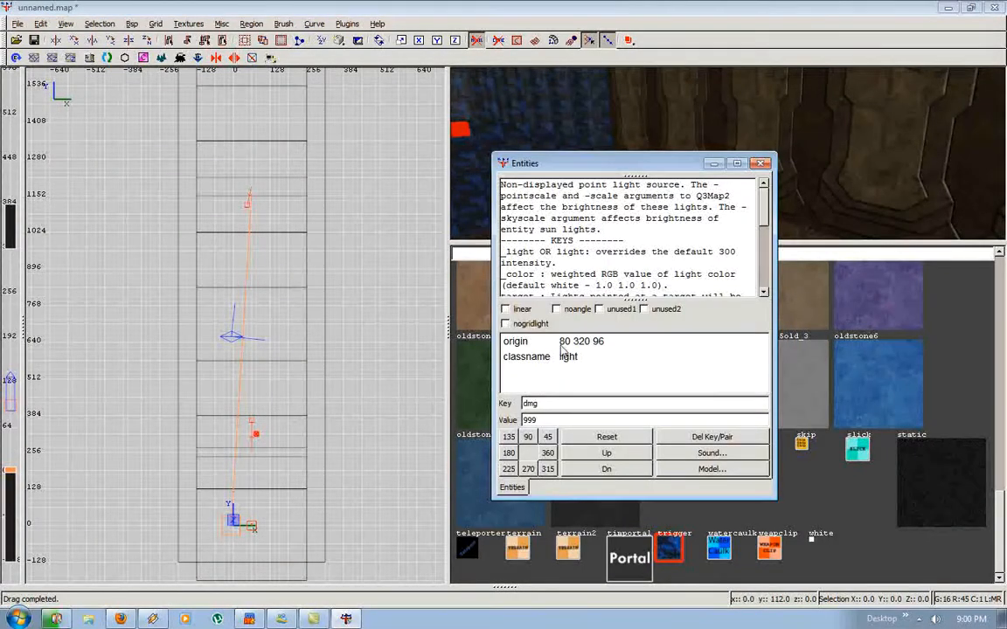
left_click(759, 163)
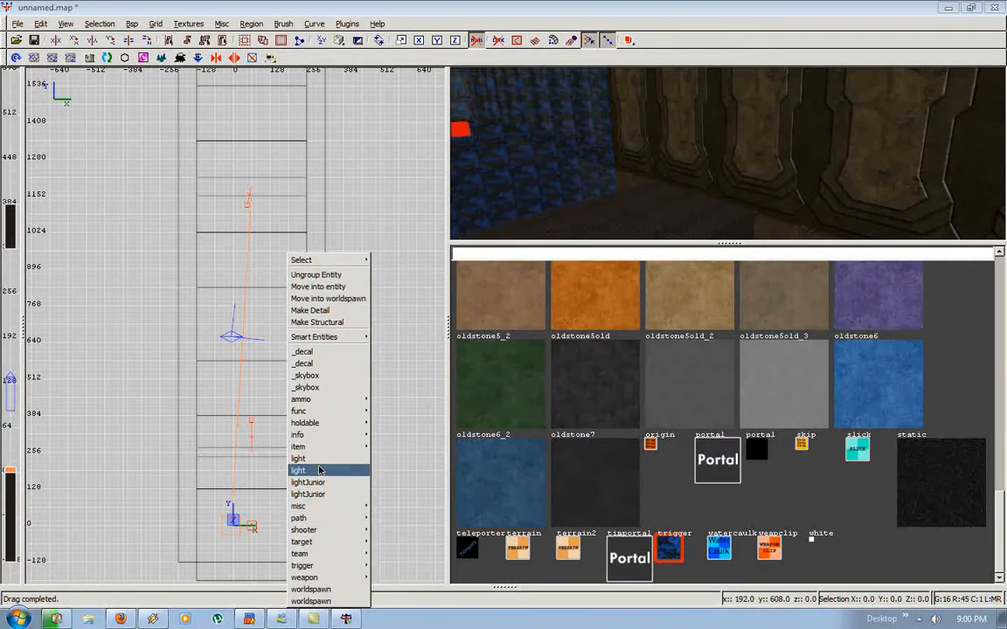
left_click(298, 469)
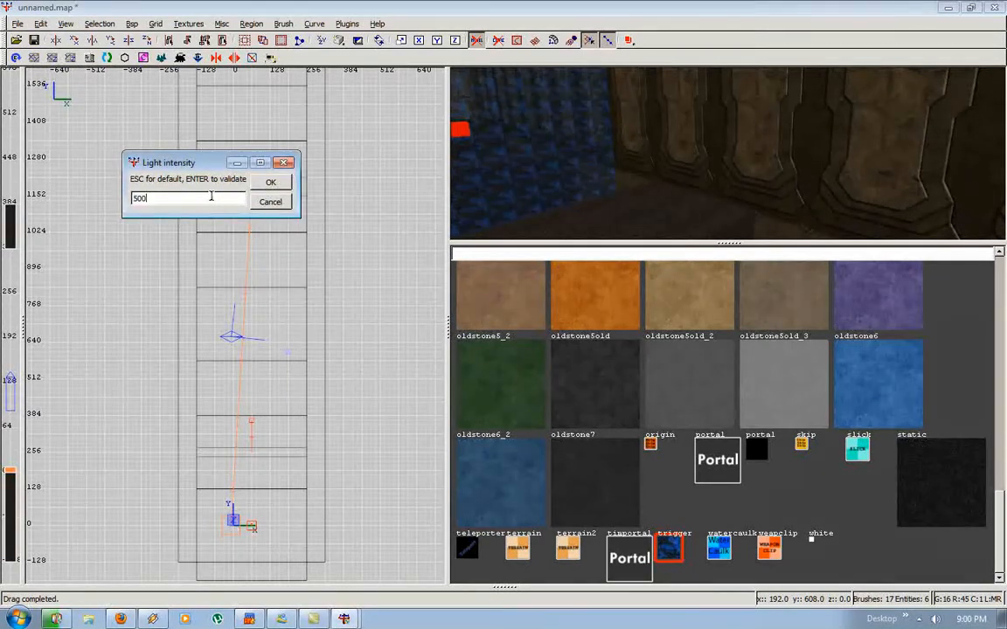
type("100")
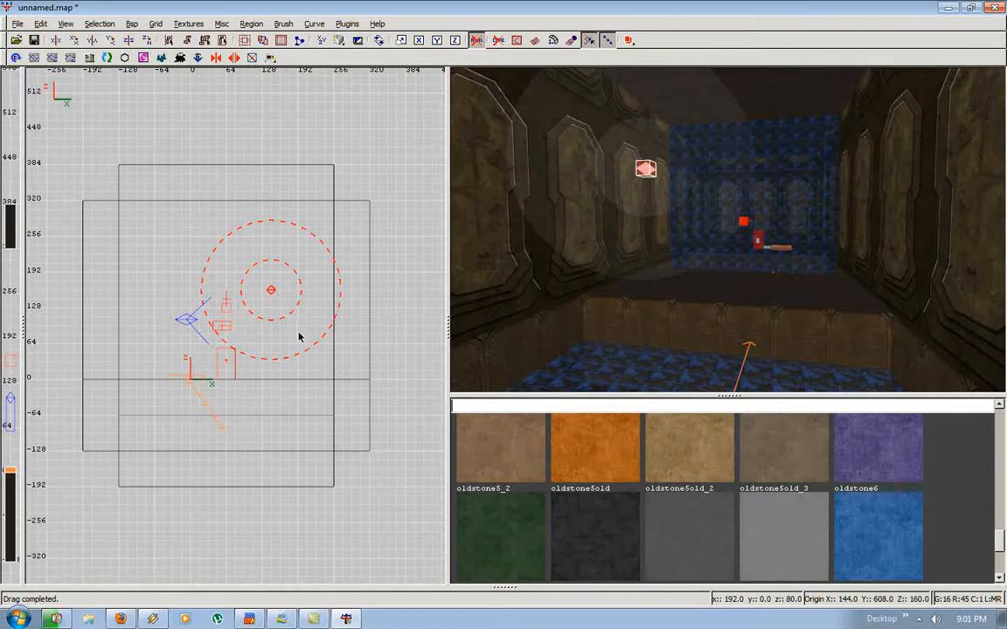
- Drag the new light into place along the corridor
left_click_drag(271, 291, 226, 296)
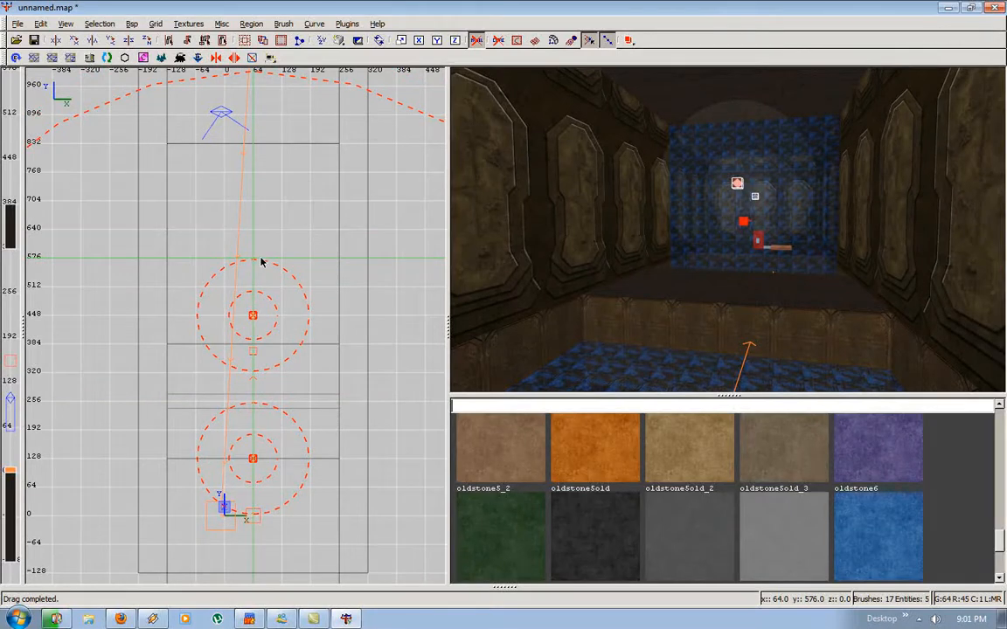
scroll("down", 3)
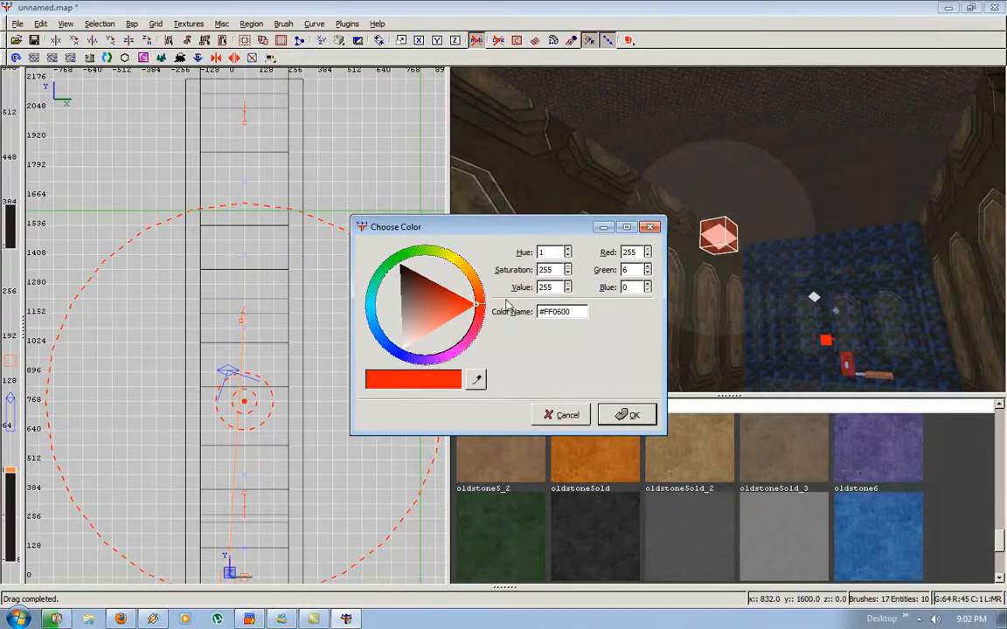
mouse_move(463, 306)
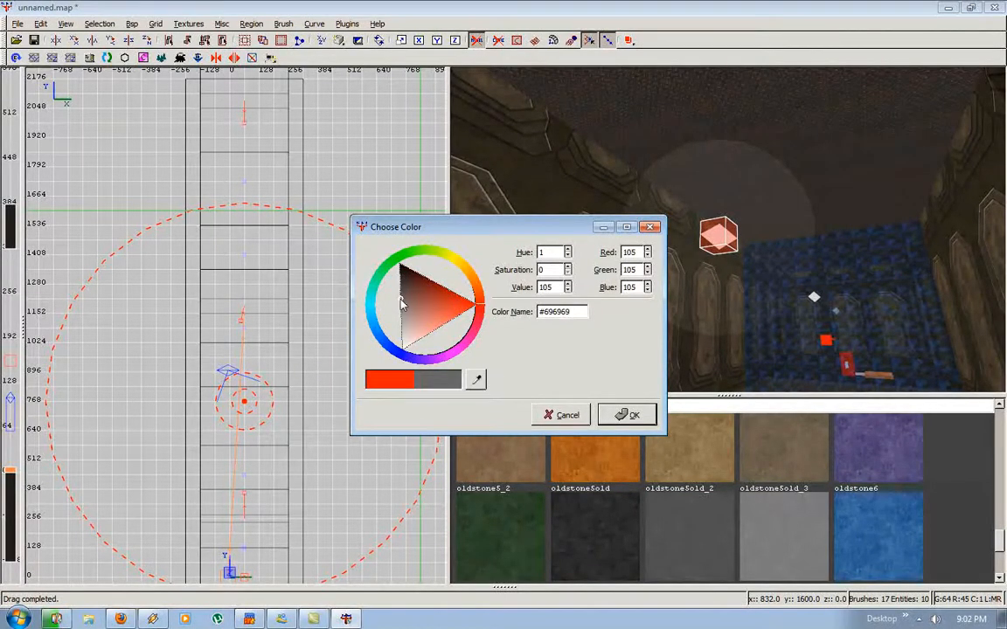
- Choose a red colour (1 0 0.037) for the corridor light in Choose Color
left_click(416, 290)
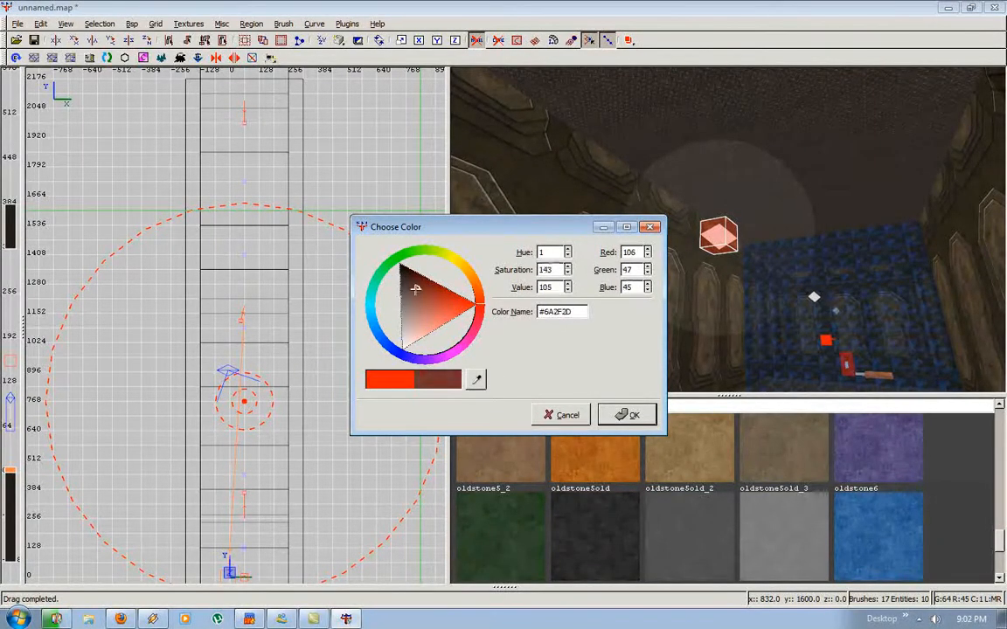
left_click(424, 284)
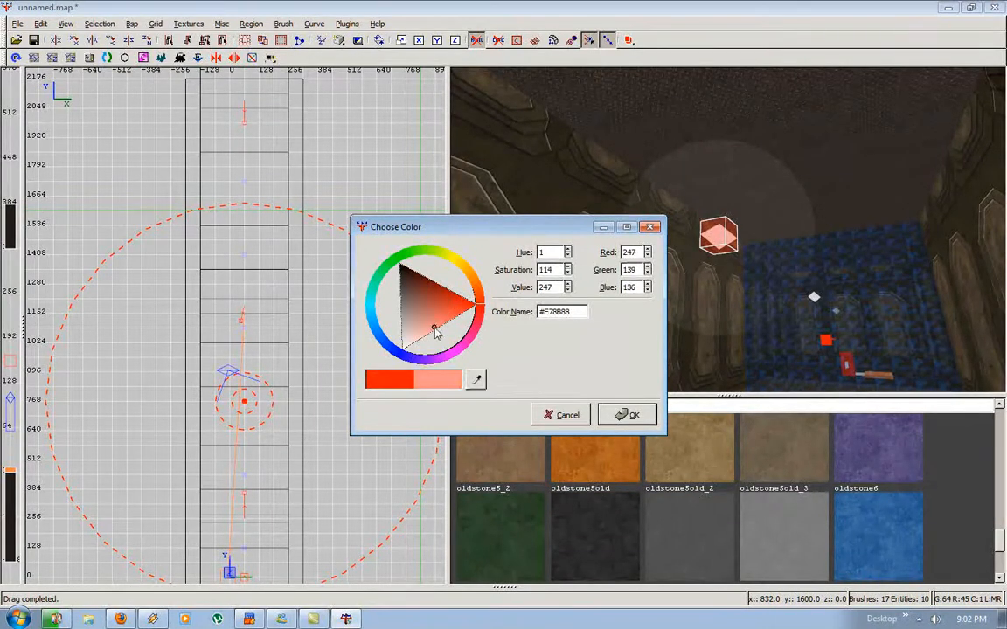
left_click(437, 305)
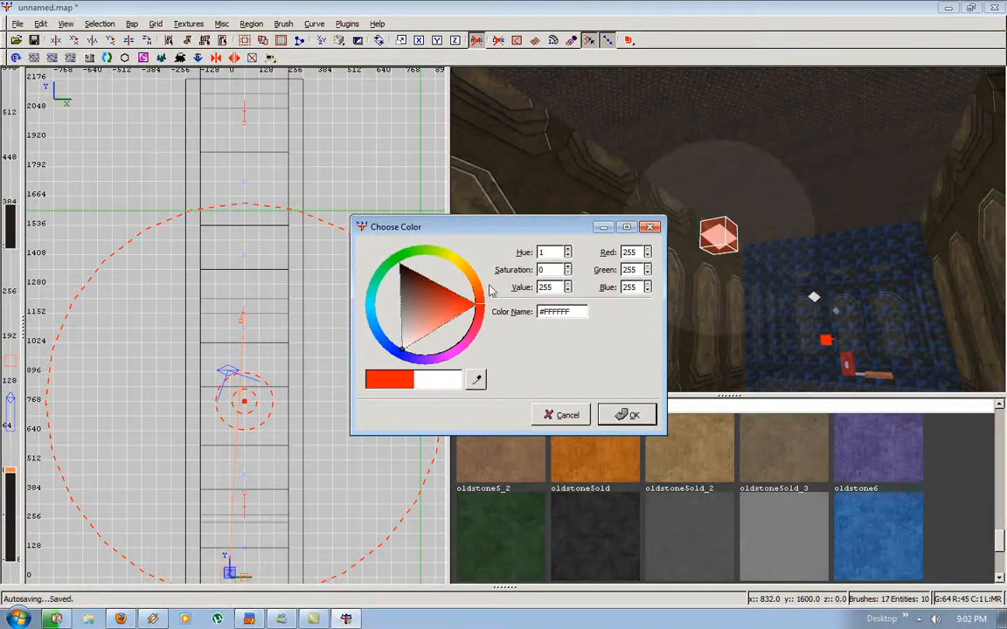
left_click(389, 318)
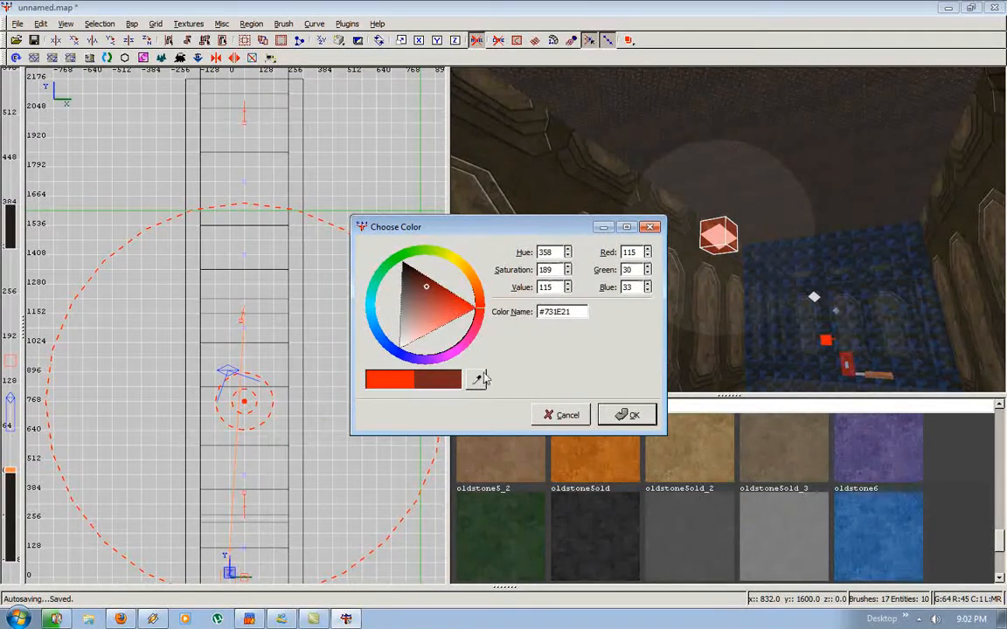
left_click(442, 303)
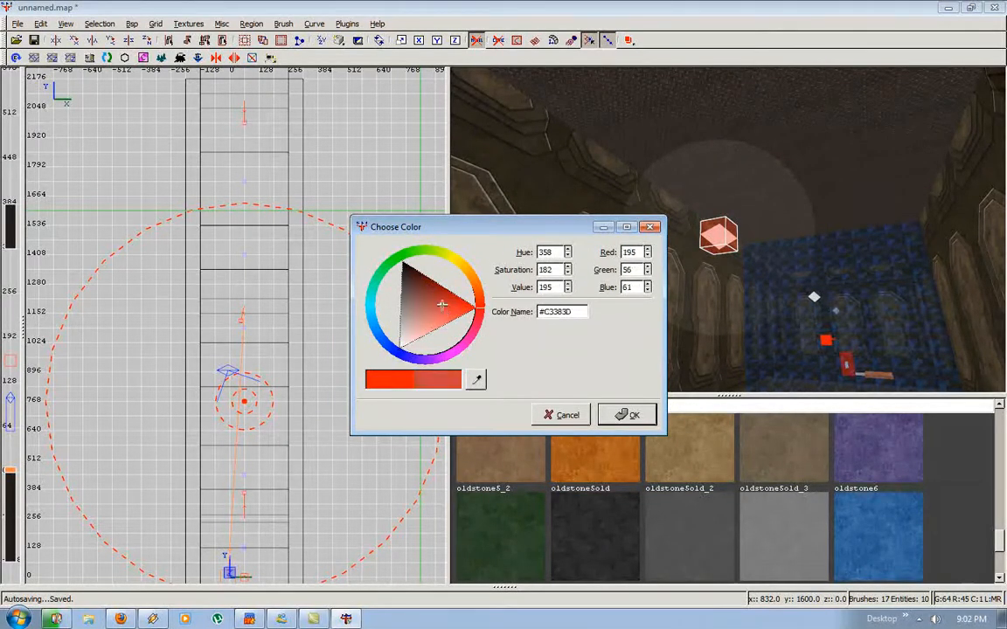
left_click(626, 414)
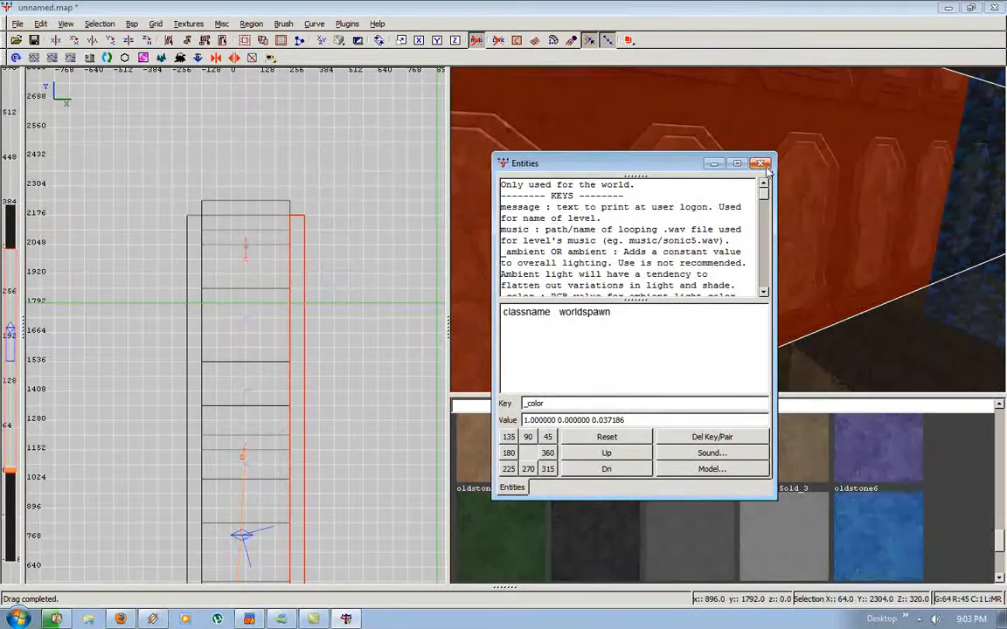
- Close the entity properties window
left_click(759, 164)
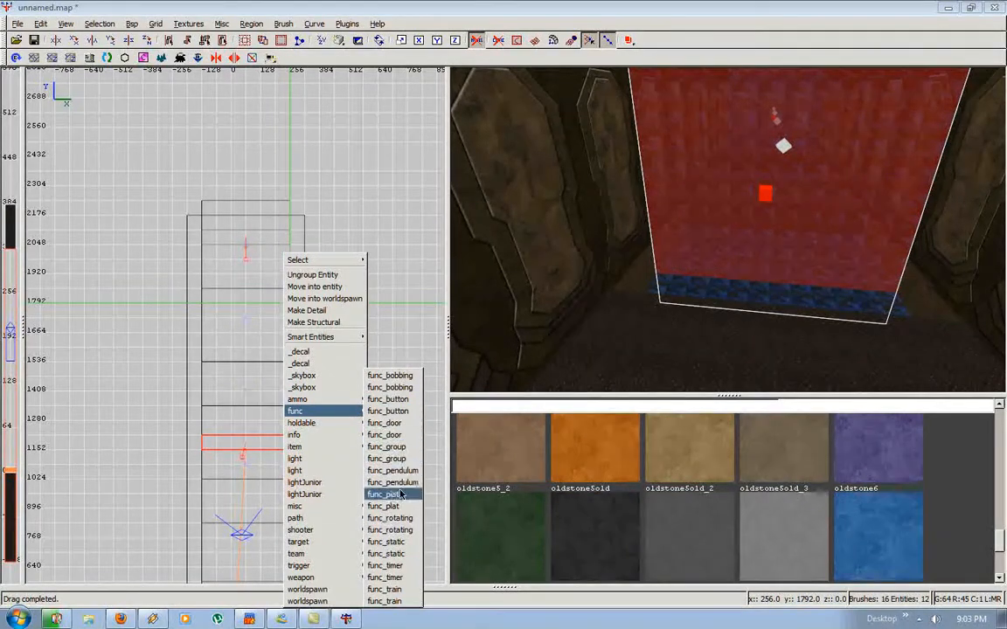
mouse_move(387, 588)
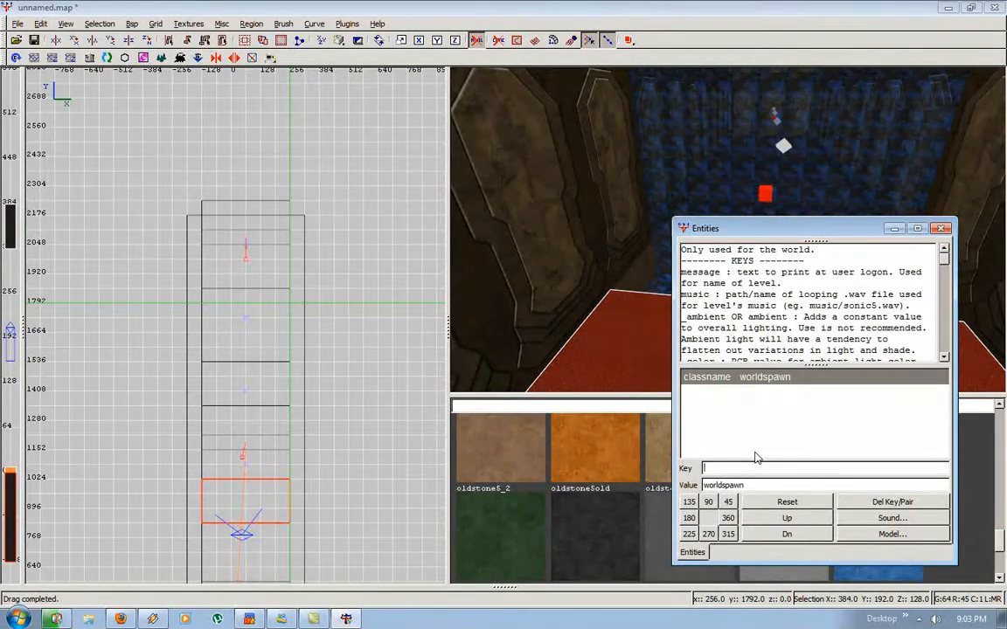
- Add the lightmapsize key with value .25 to the worldspawn
type("light")
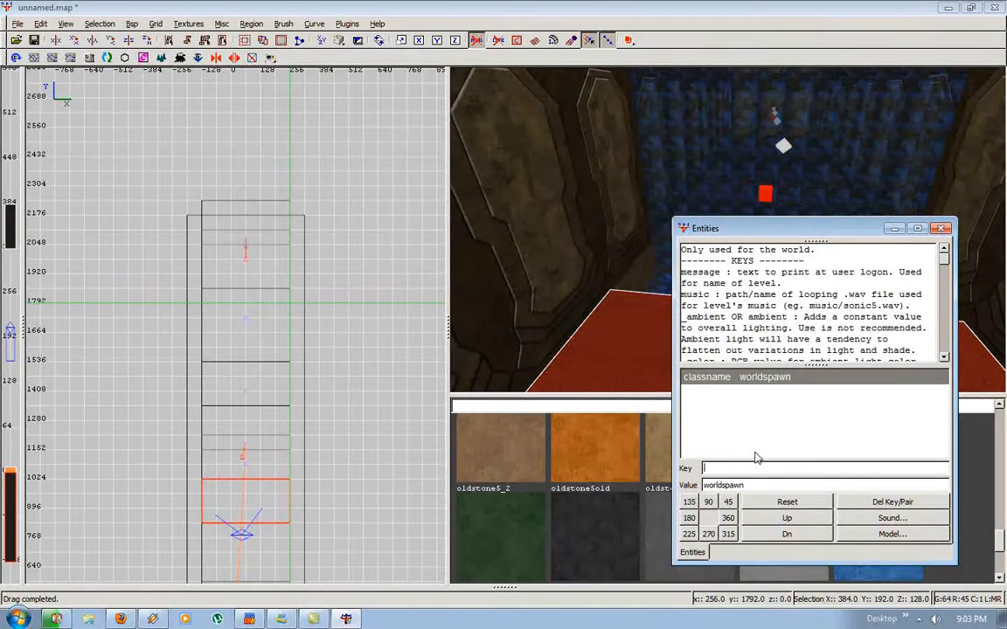
scroll("down", 3)
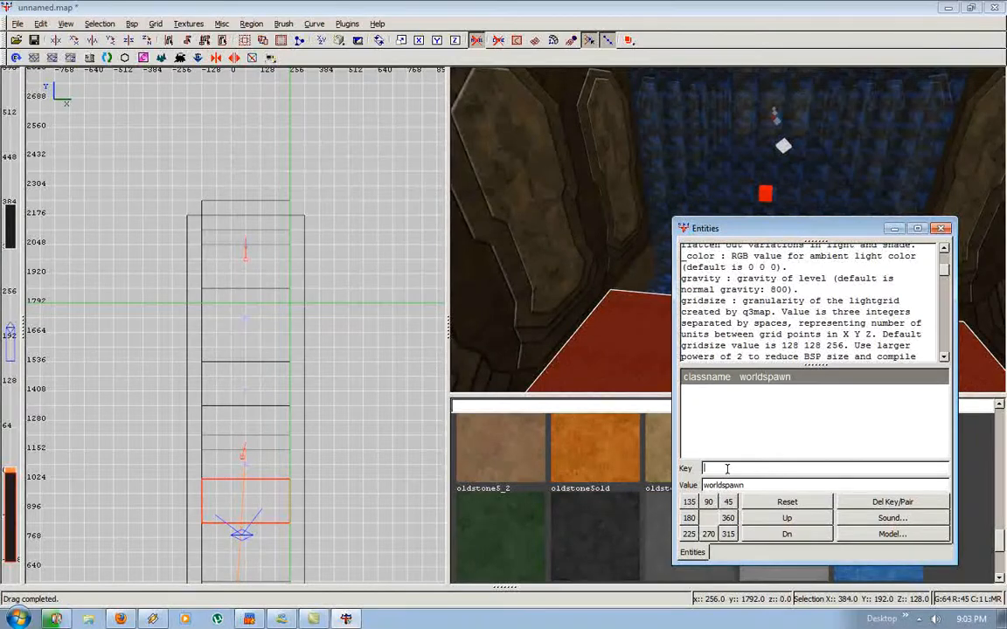
type("lightmal")
left_click(825, 485)
type("1")
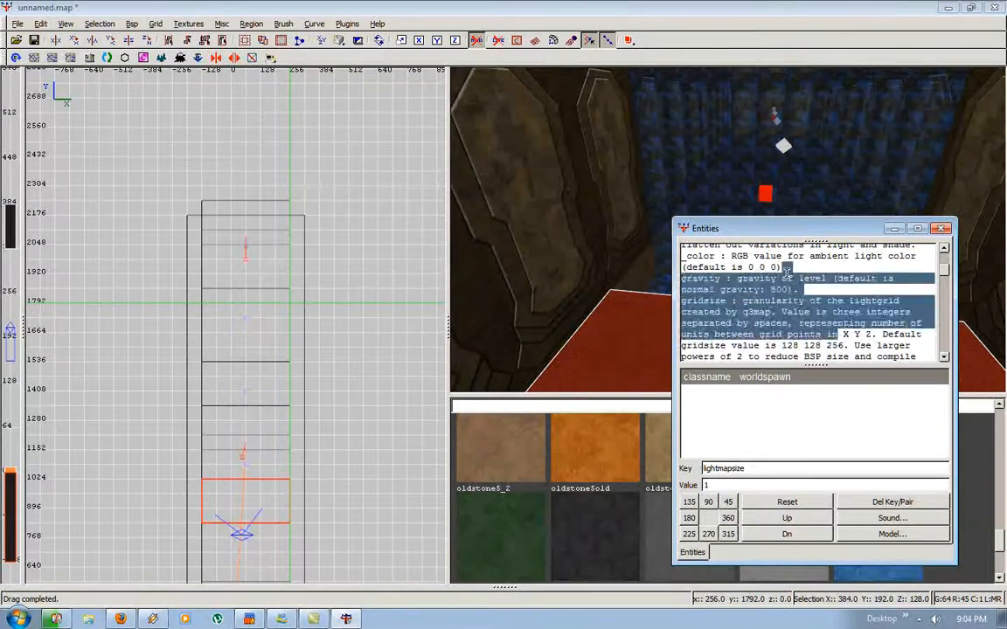
scroll("down", 3)
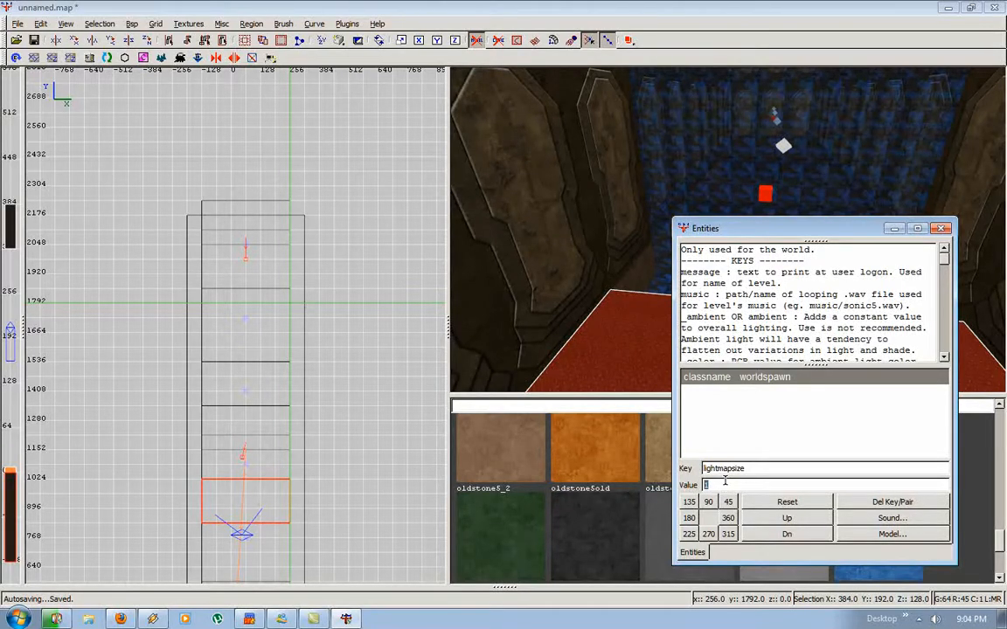
type(".5")
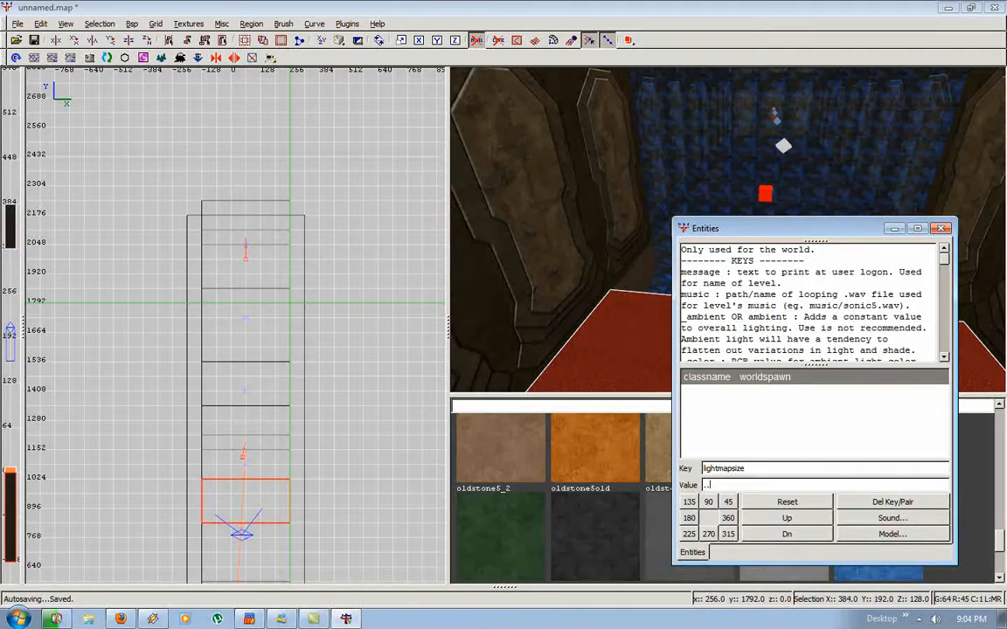
type(".35")
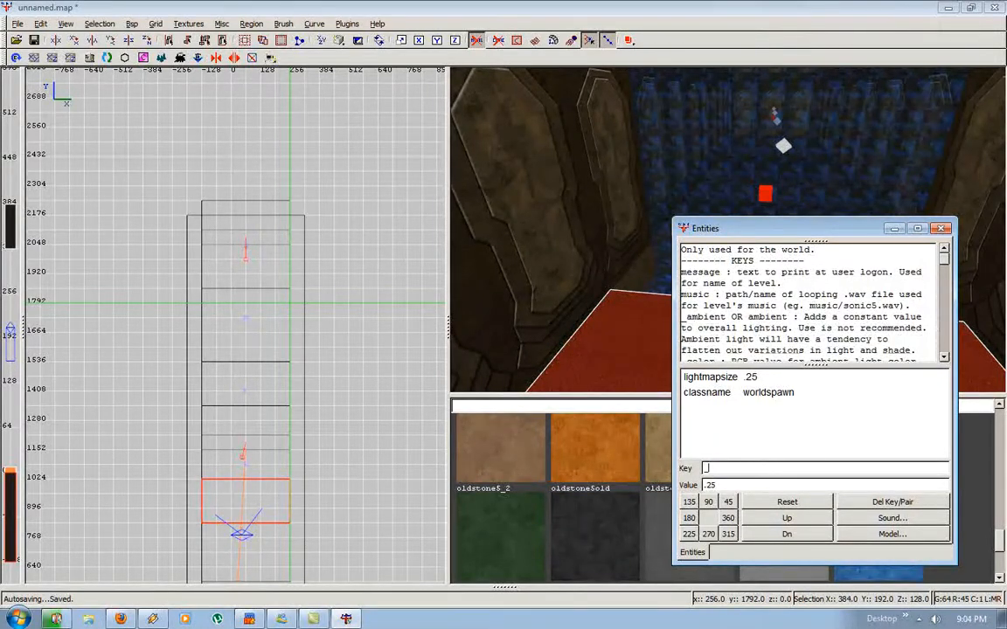
type("_blol")
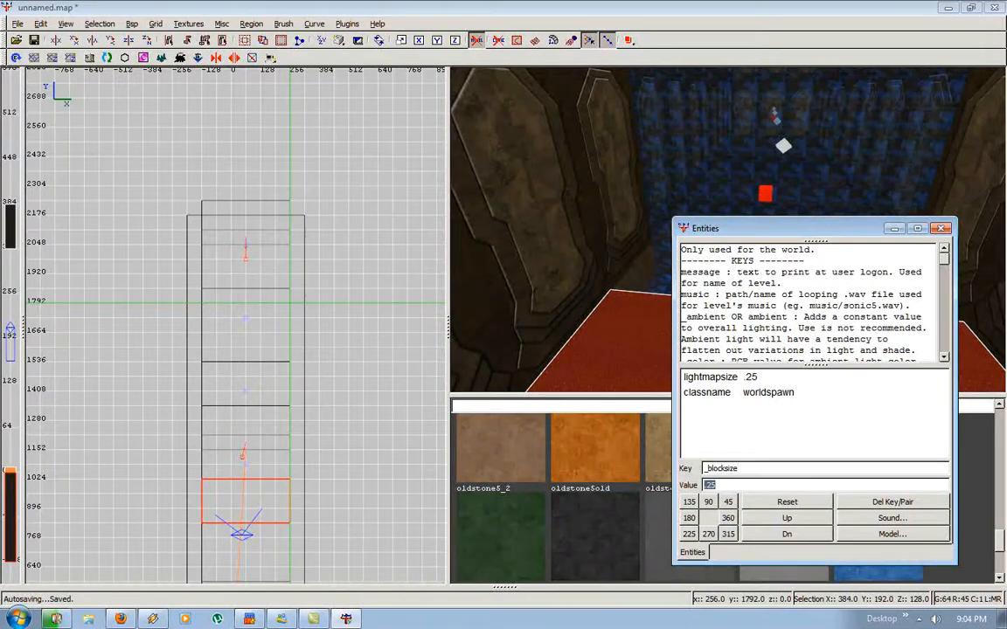
type("20")
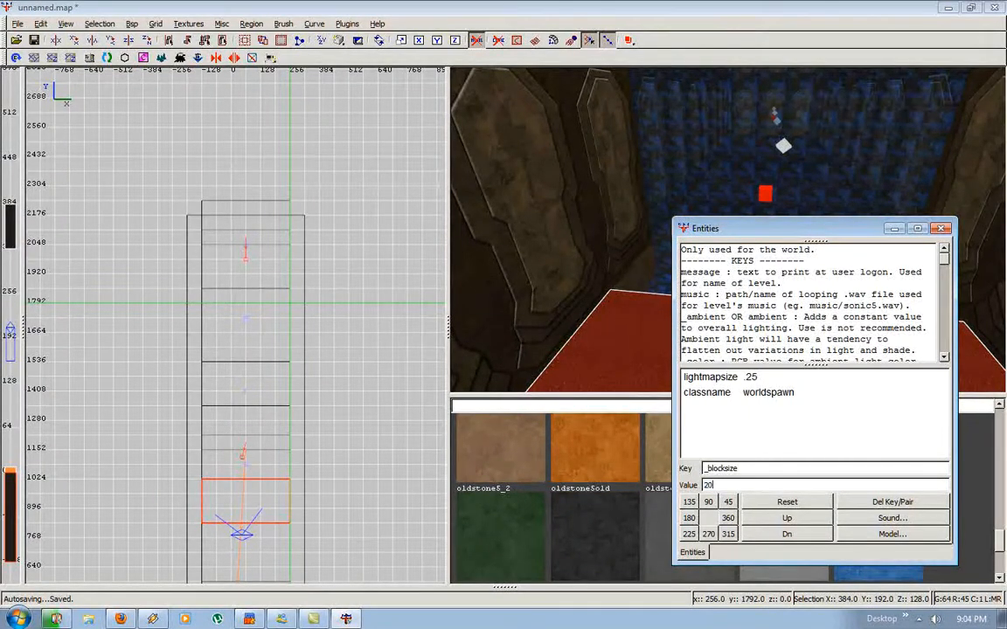
type("2048")
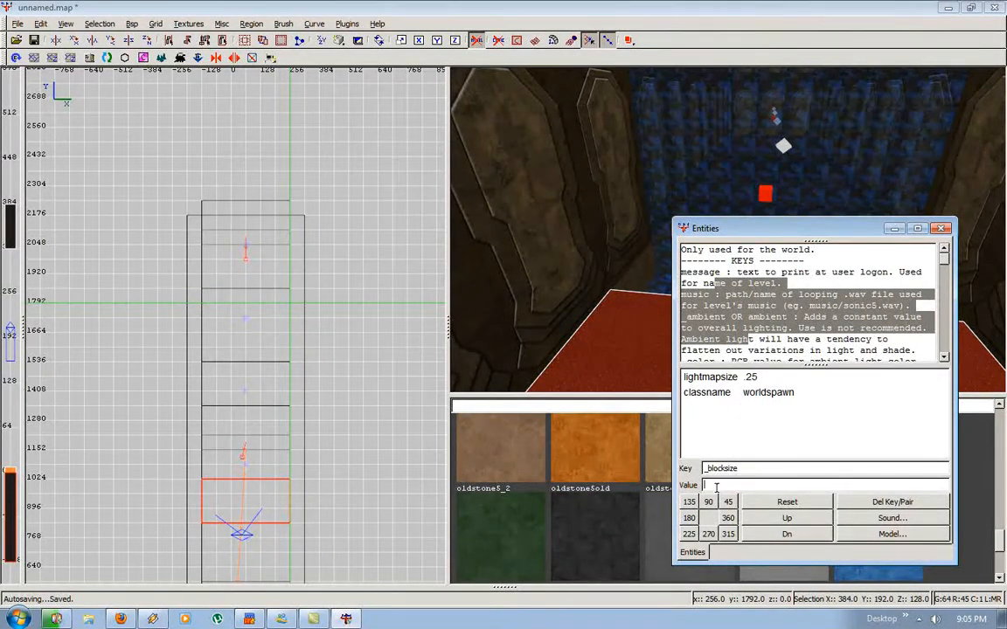
type("201")
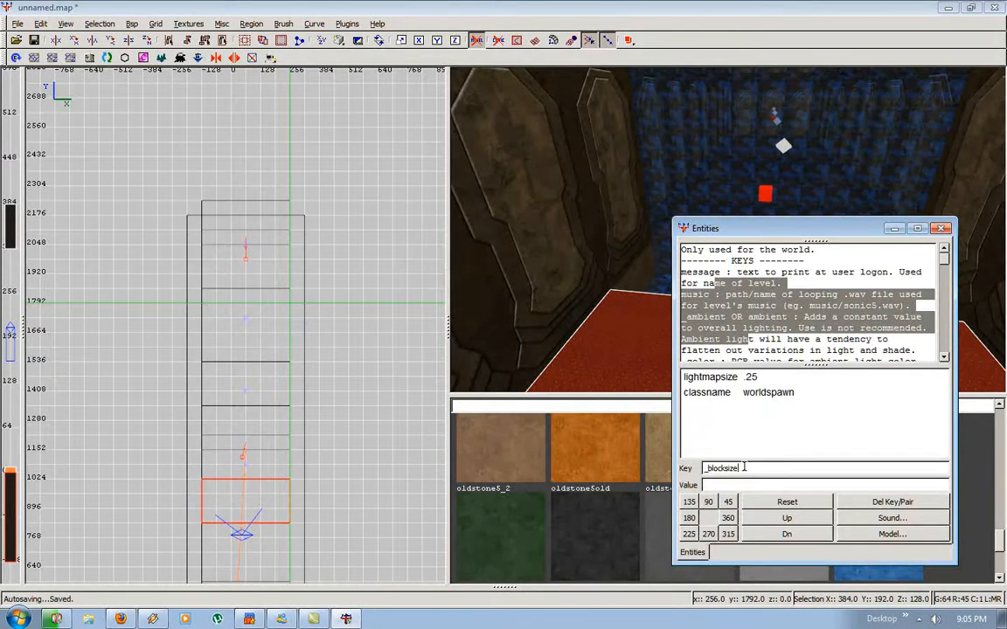
double_click(721, 468)
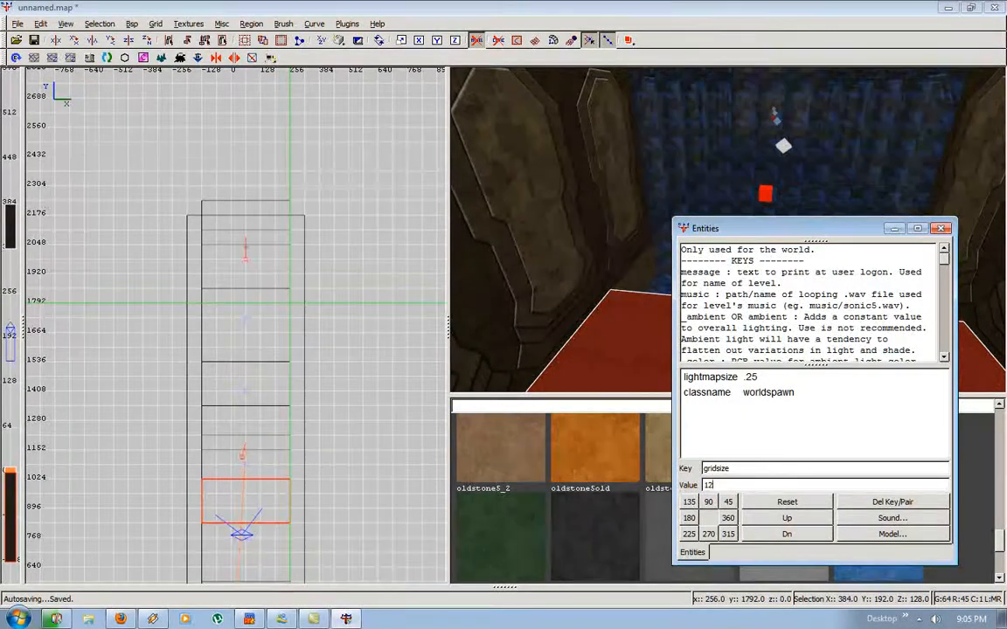
type("128 128 256")
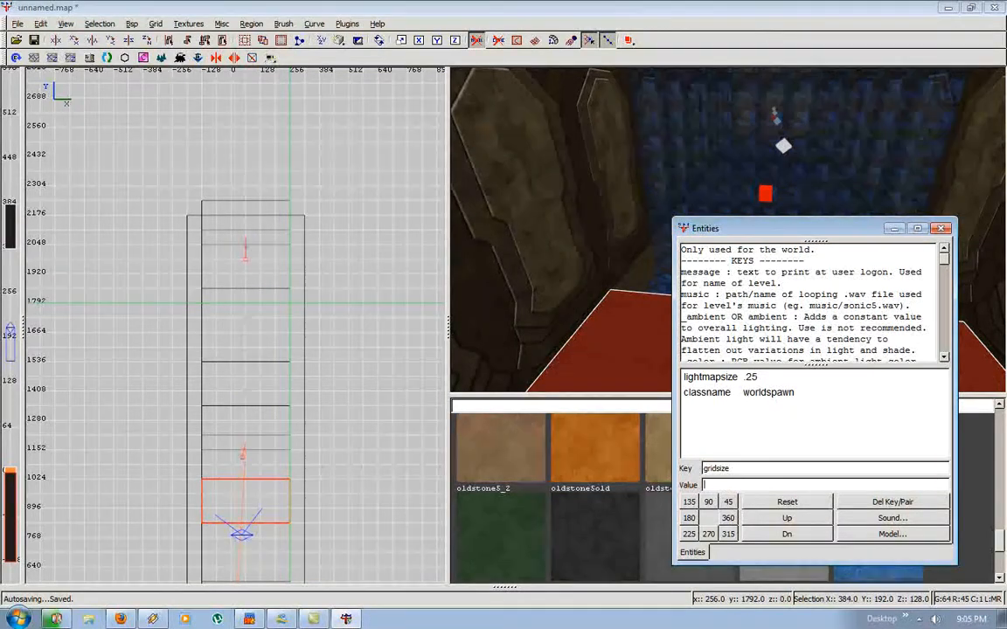
type("512 512 102")
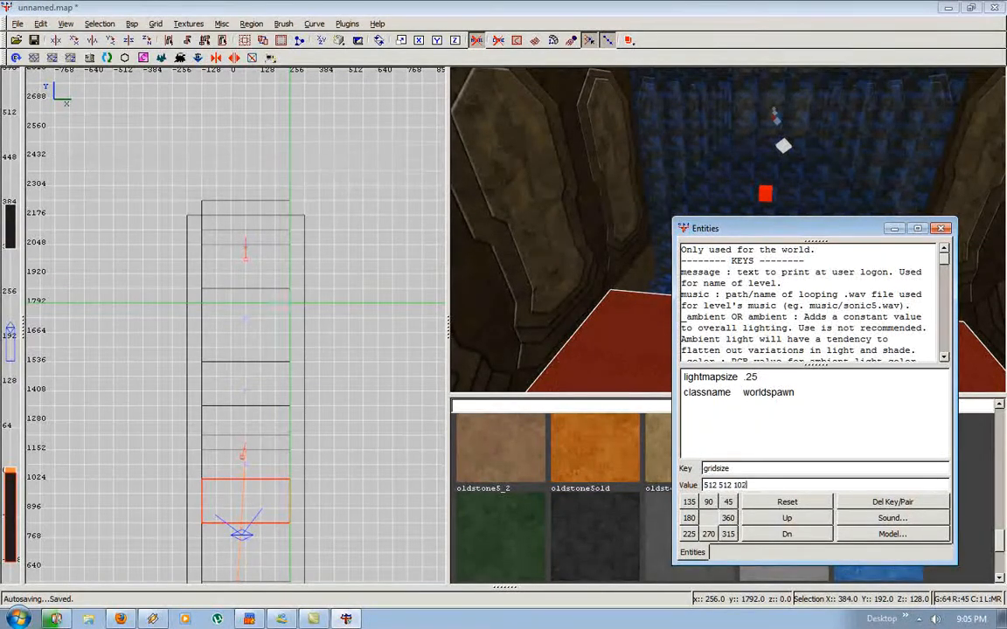
left_click(817, 485)
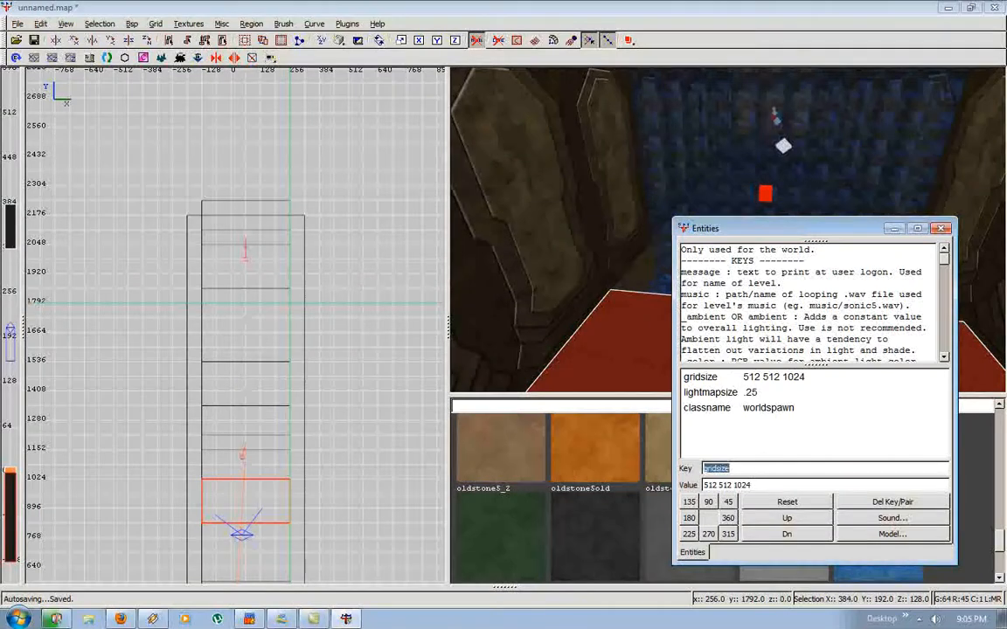
type("_blocks")
left_click(825, 485)
type("4096")
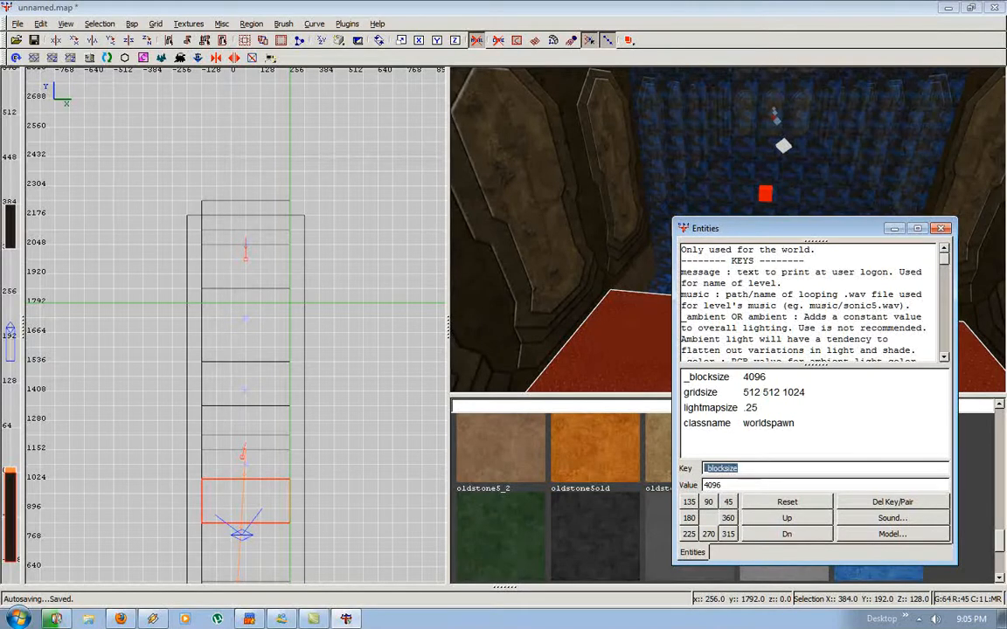
mouse_move(719, 410)
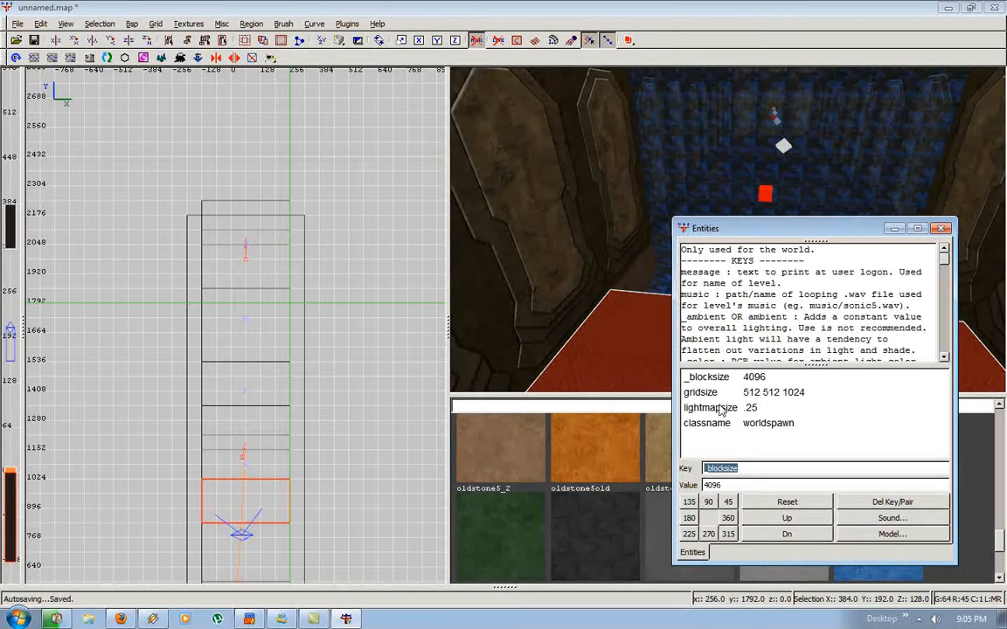
- Review the gridsize, _blocksize and lightmapsize keys, then start an ambient key
left_click(701, 391)
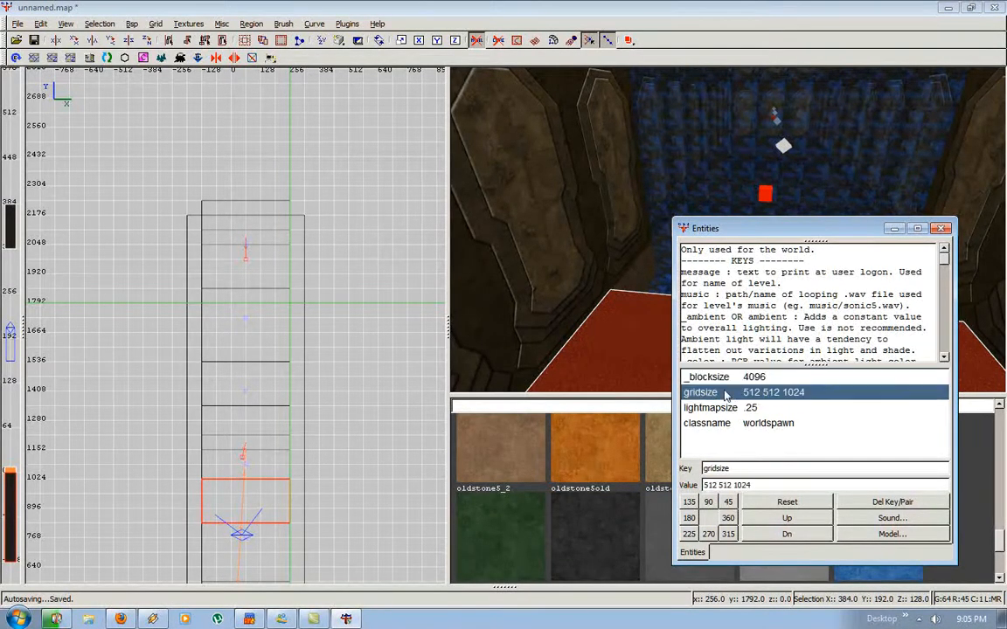
left_click(708, 377)
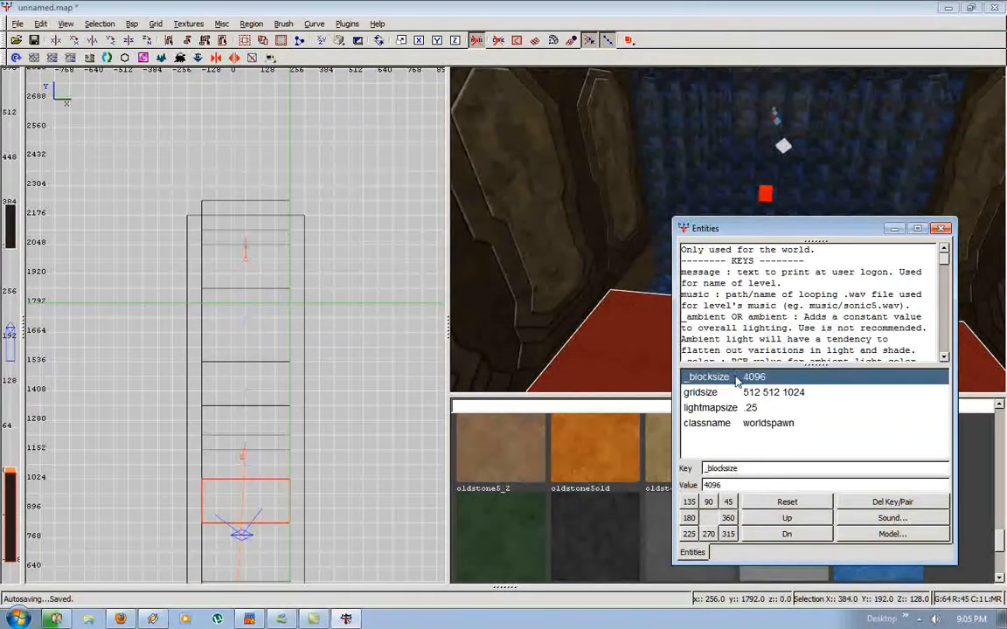
left_click(710, 407)
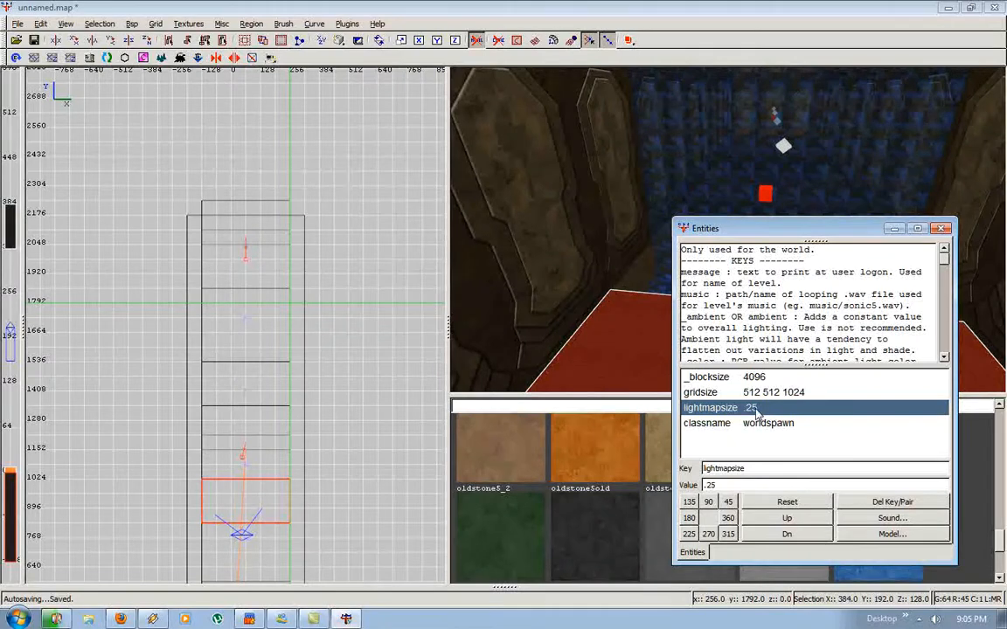
left_click(752, 468)
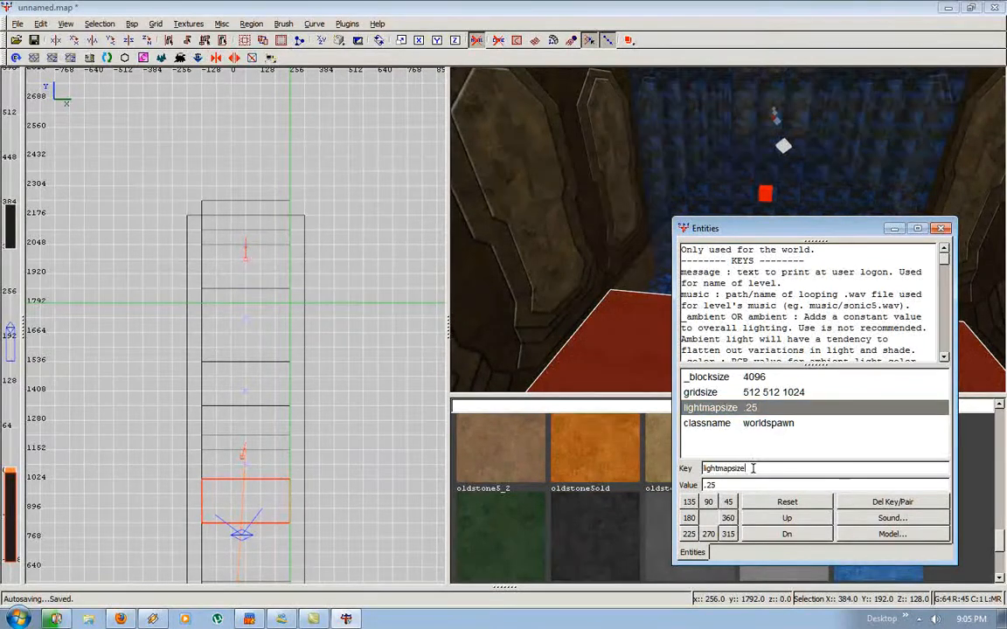
type("a")
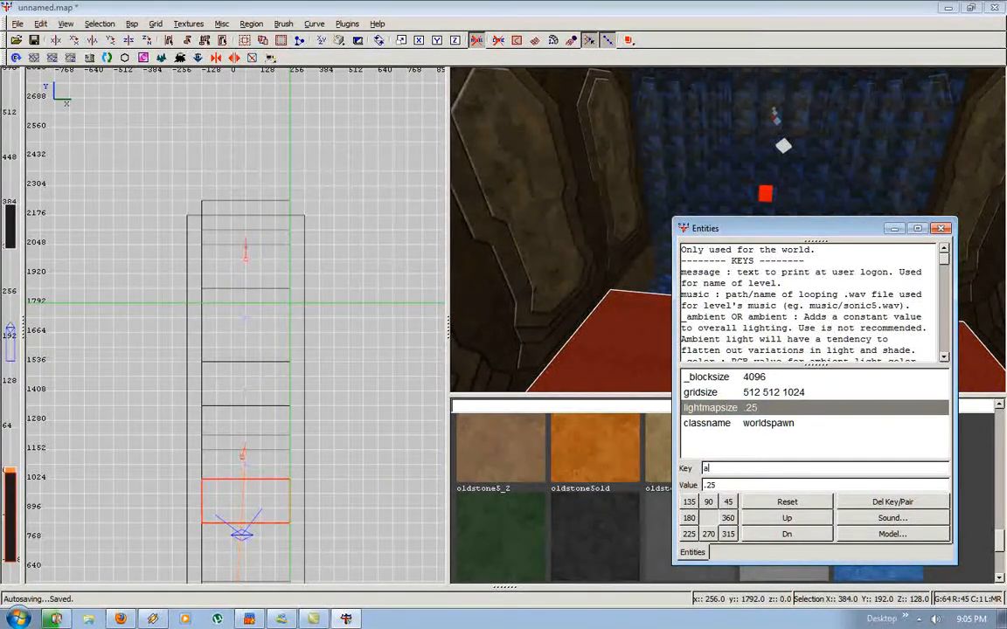
type("ambient")
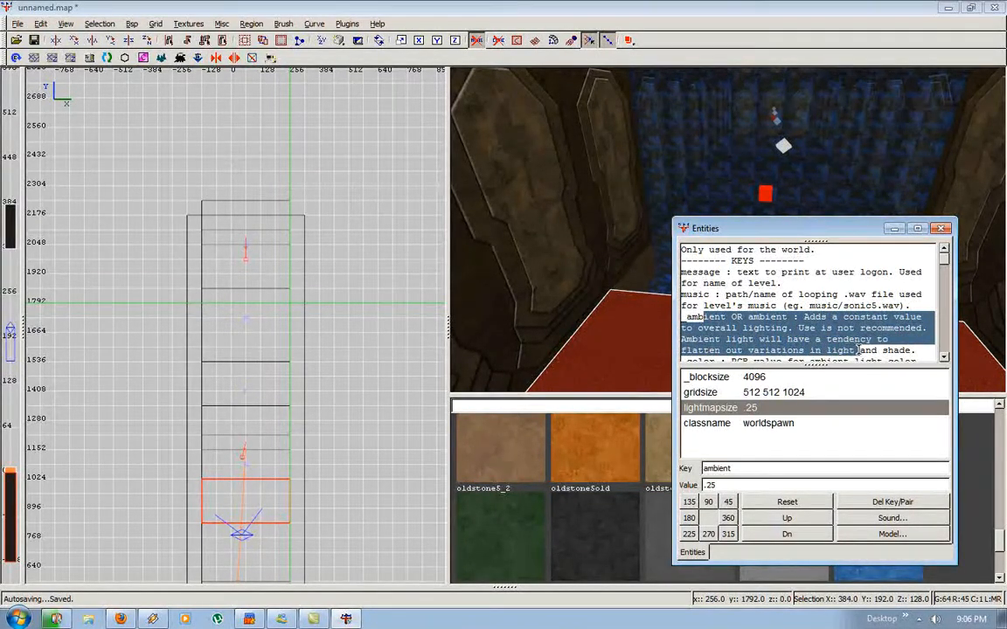
- Try _minlight 10, then rename the key to ambient with value 3
scroll("down", 3)
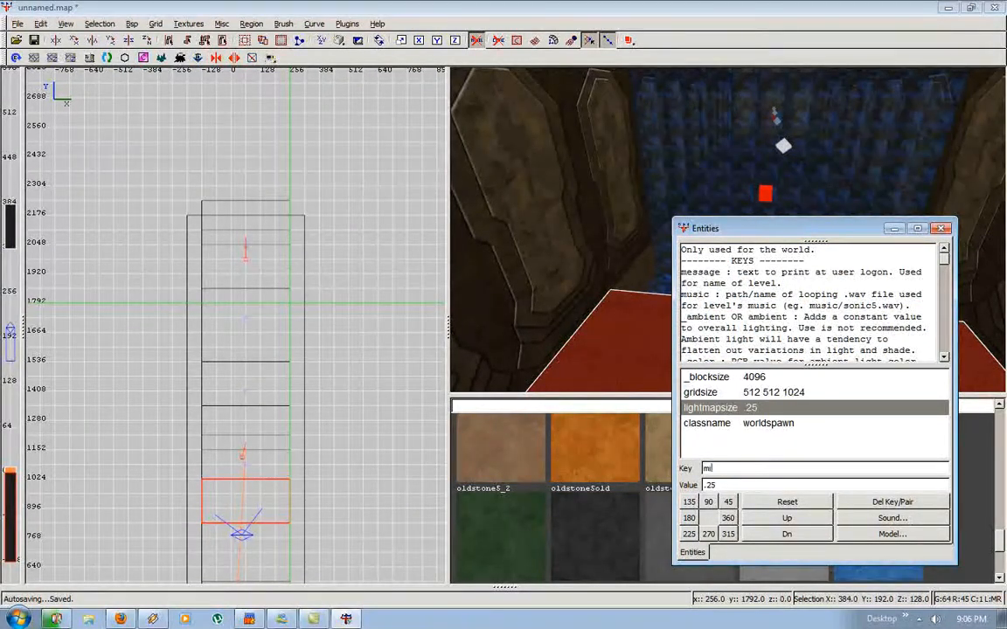
type("_minlight")
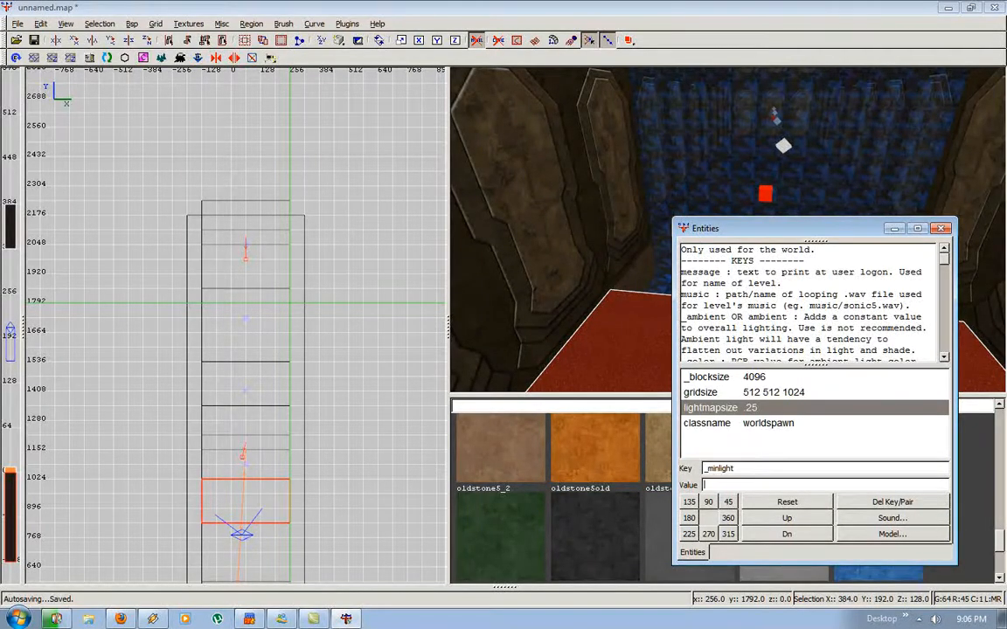
type("10")
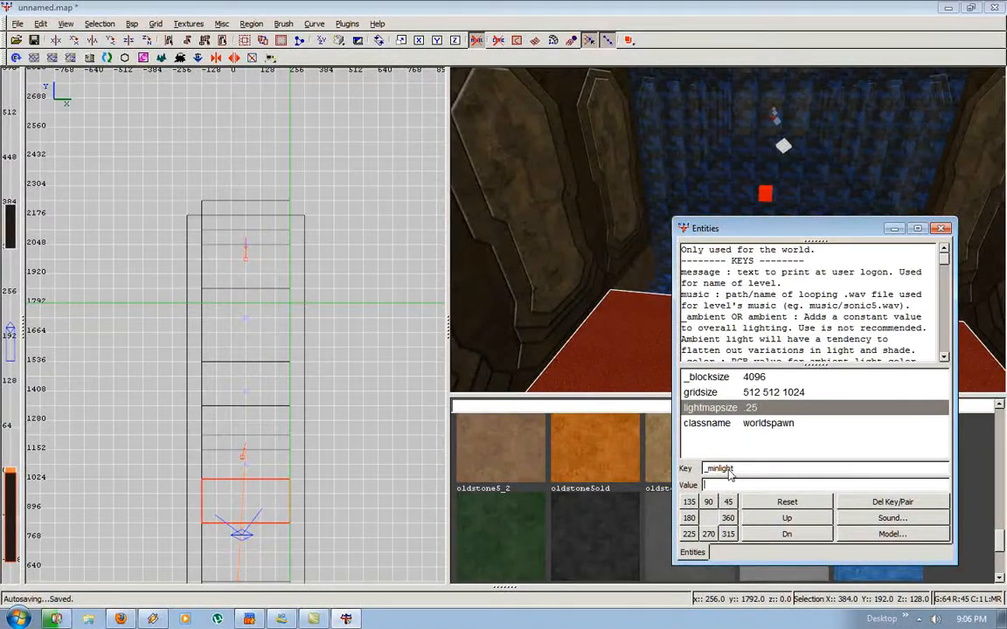
double_click(719, 469)
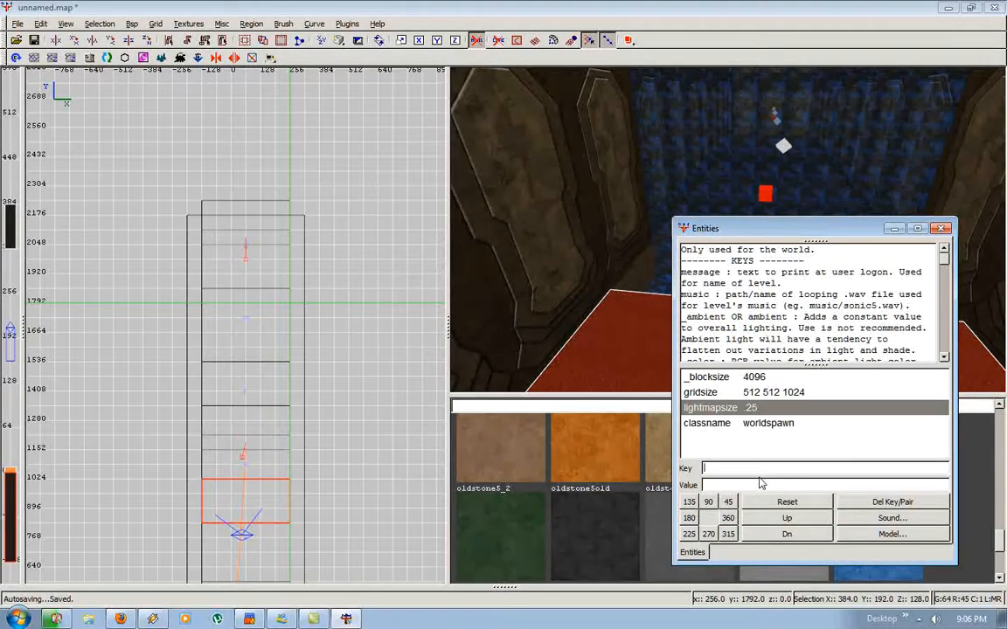
type("ambient")
left_click(825, 485)
type("3")
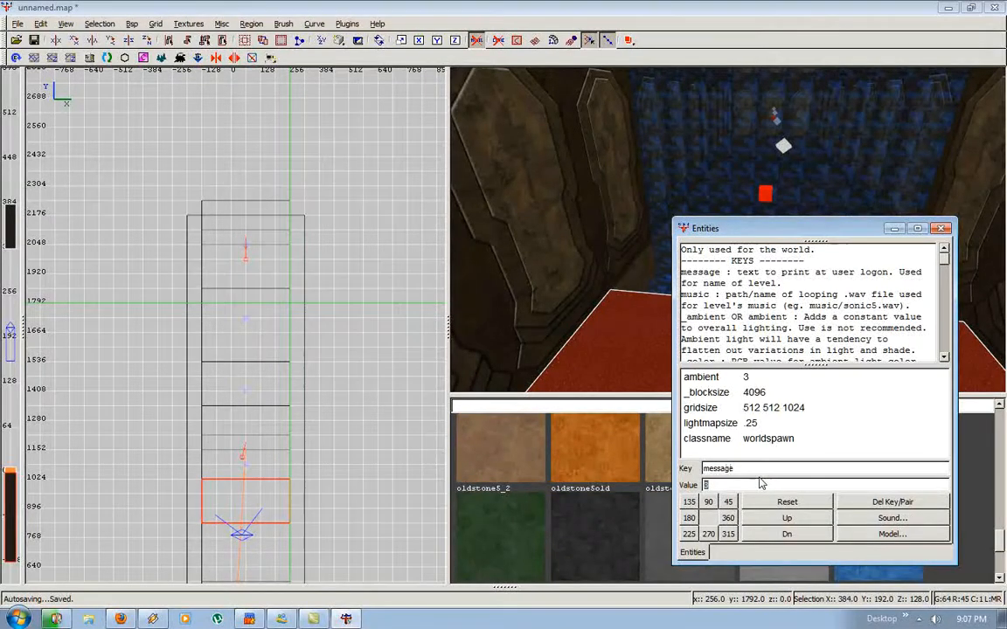
- Type and repeatedly rewrite the worldspawn message value, ending with 'whoever is playing this mal'
type("Made by")
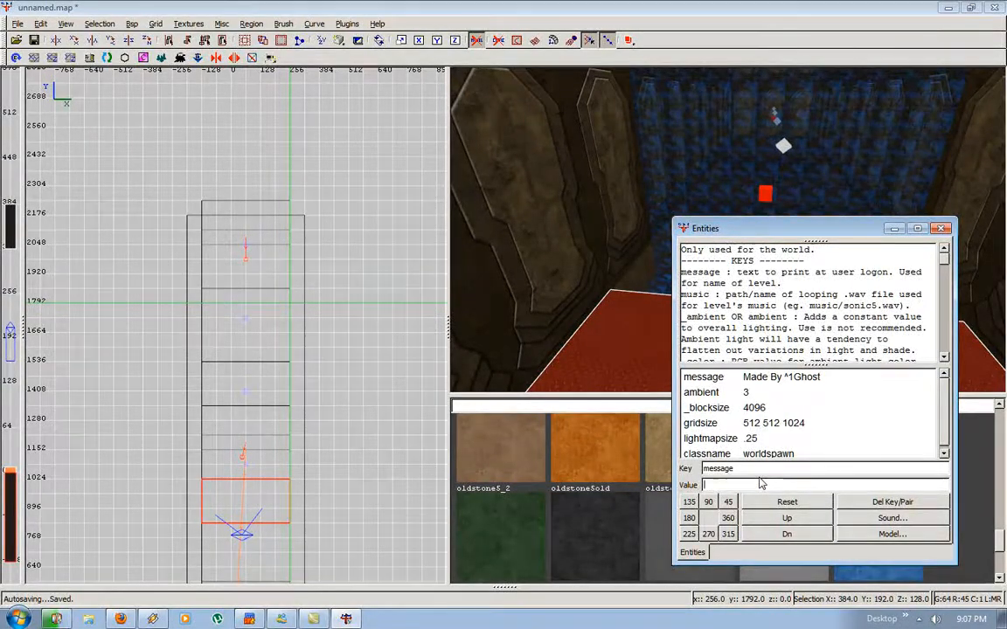
type("y")
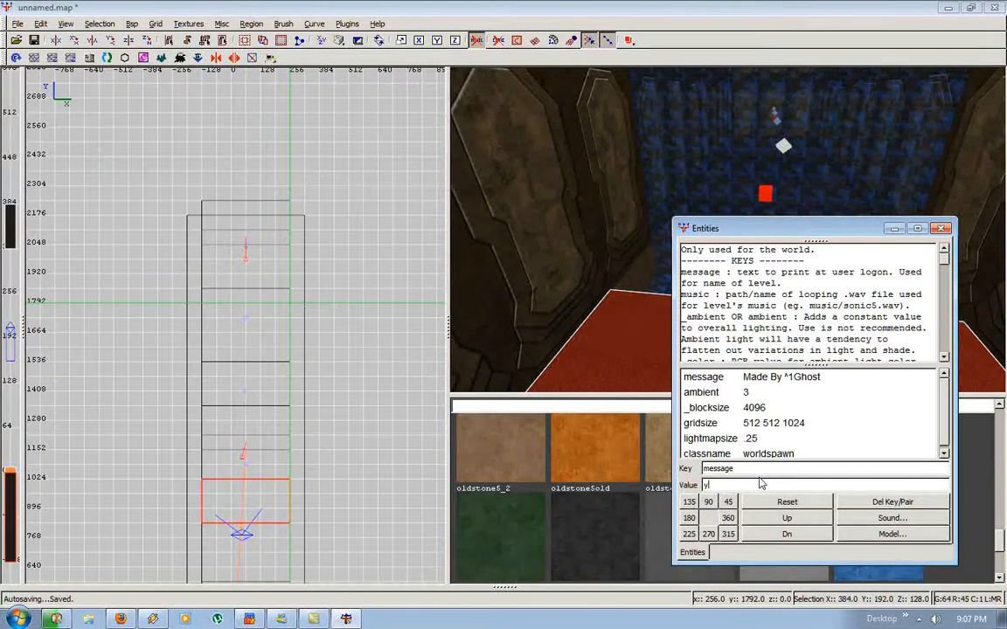
type("you suck")
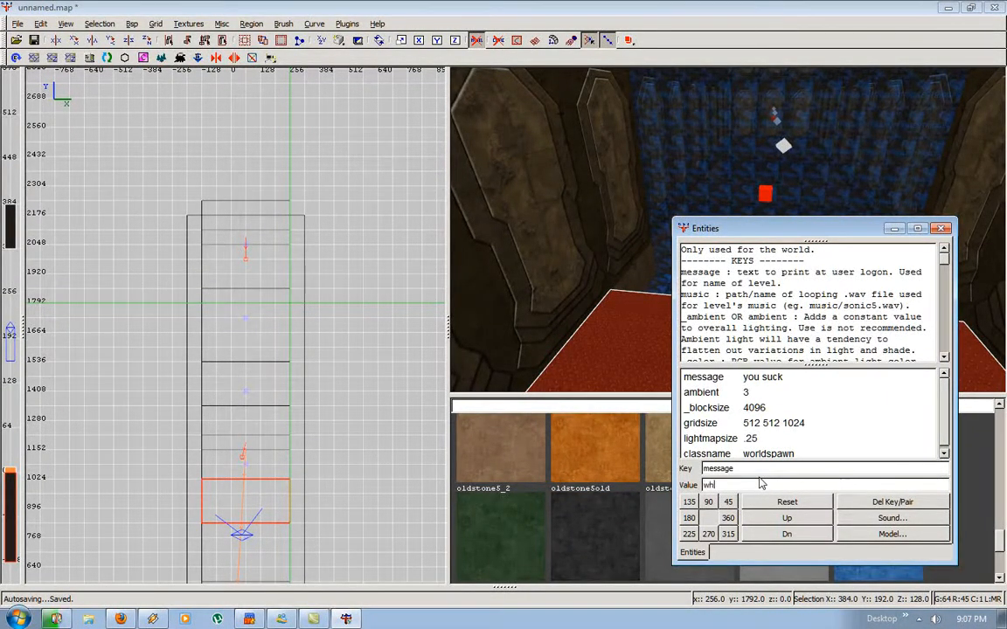
type("whoever is watching this video is gay")
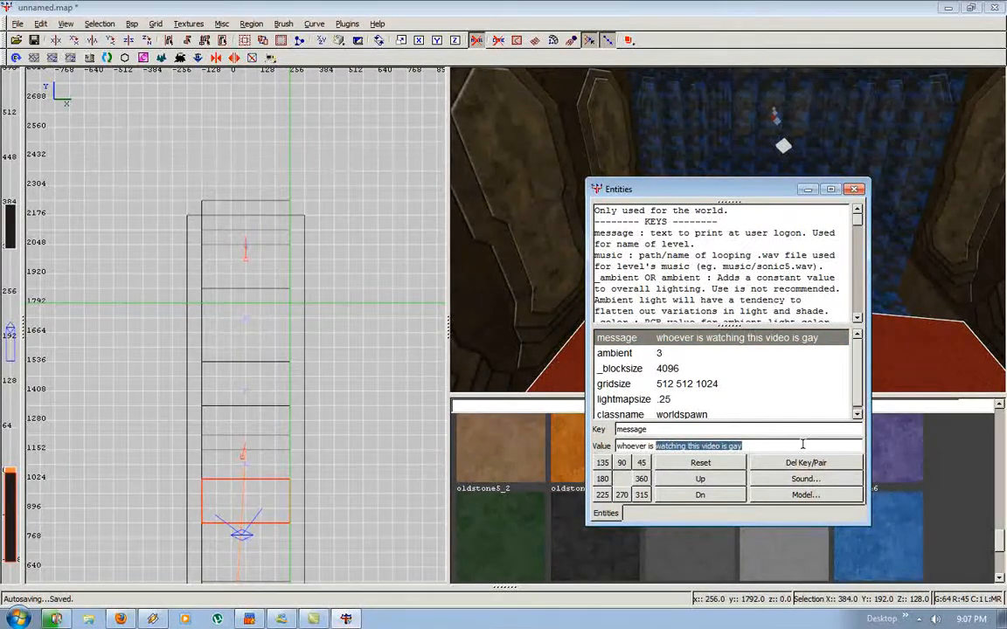
type("whoever is playing this mal")
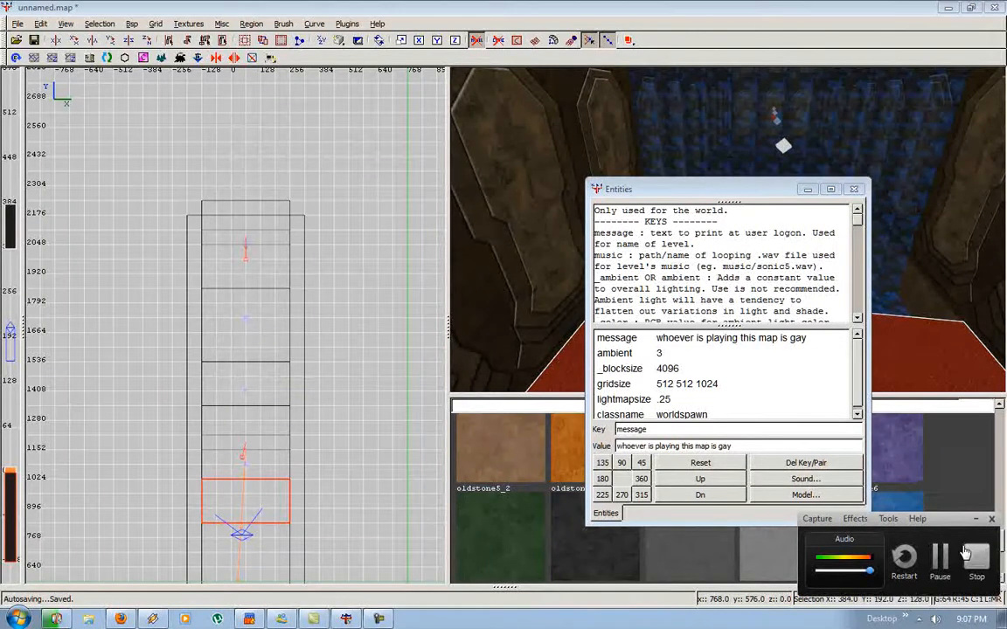
- Confirm the reworded worldspawn message aimed at whoever plays the map
left_click(976, 575)
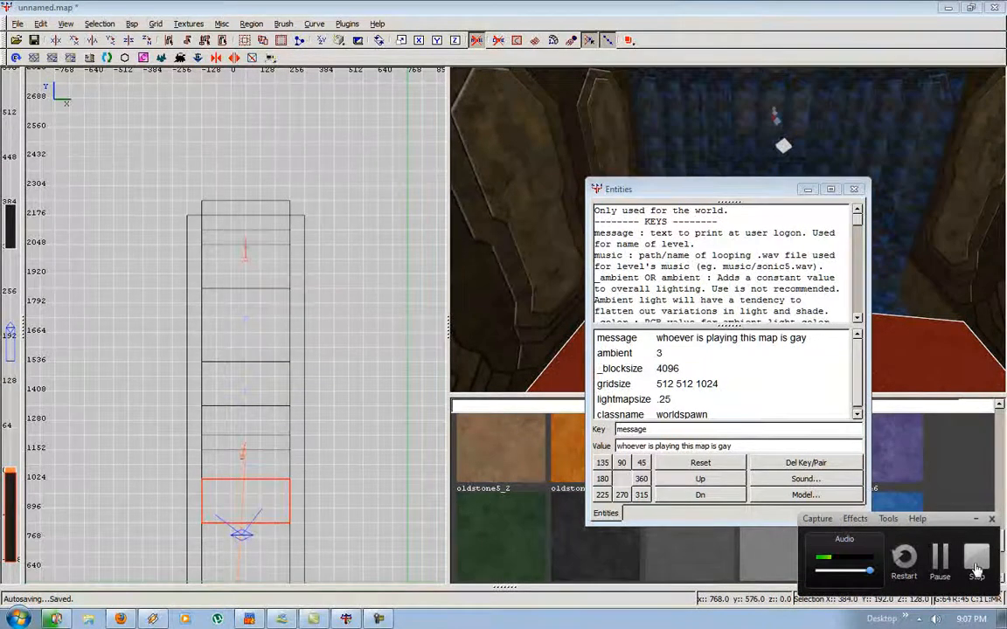